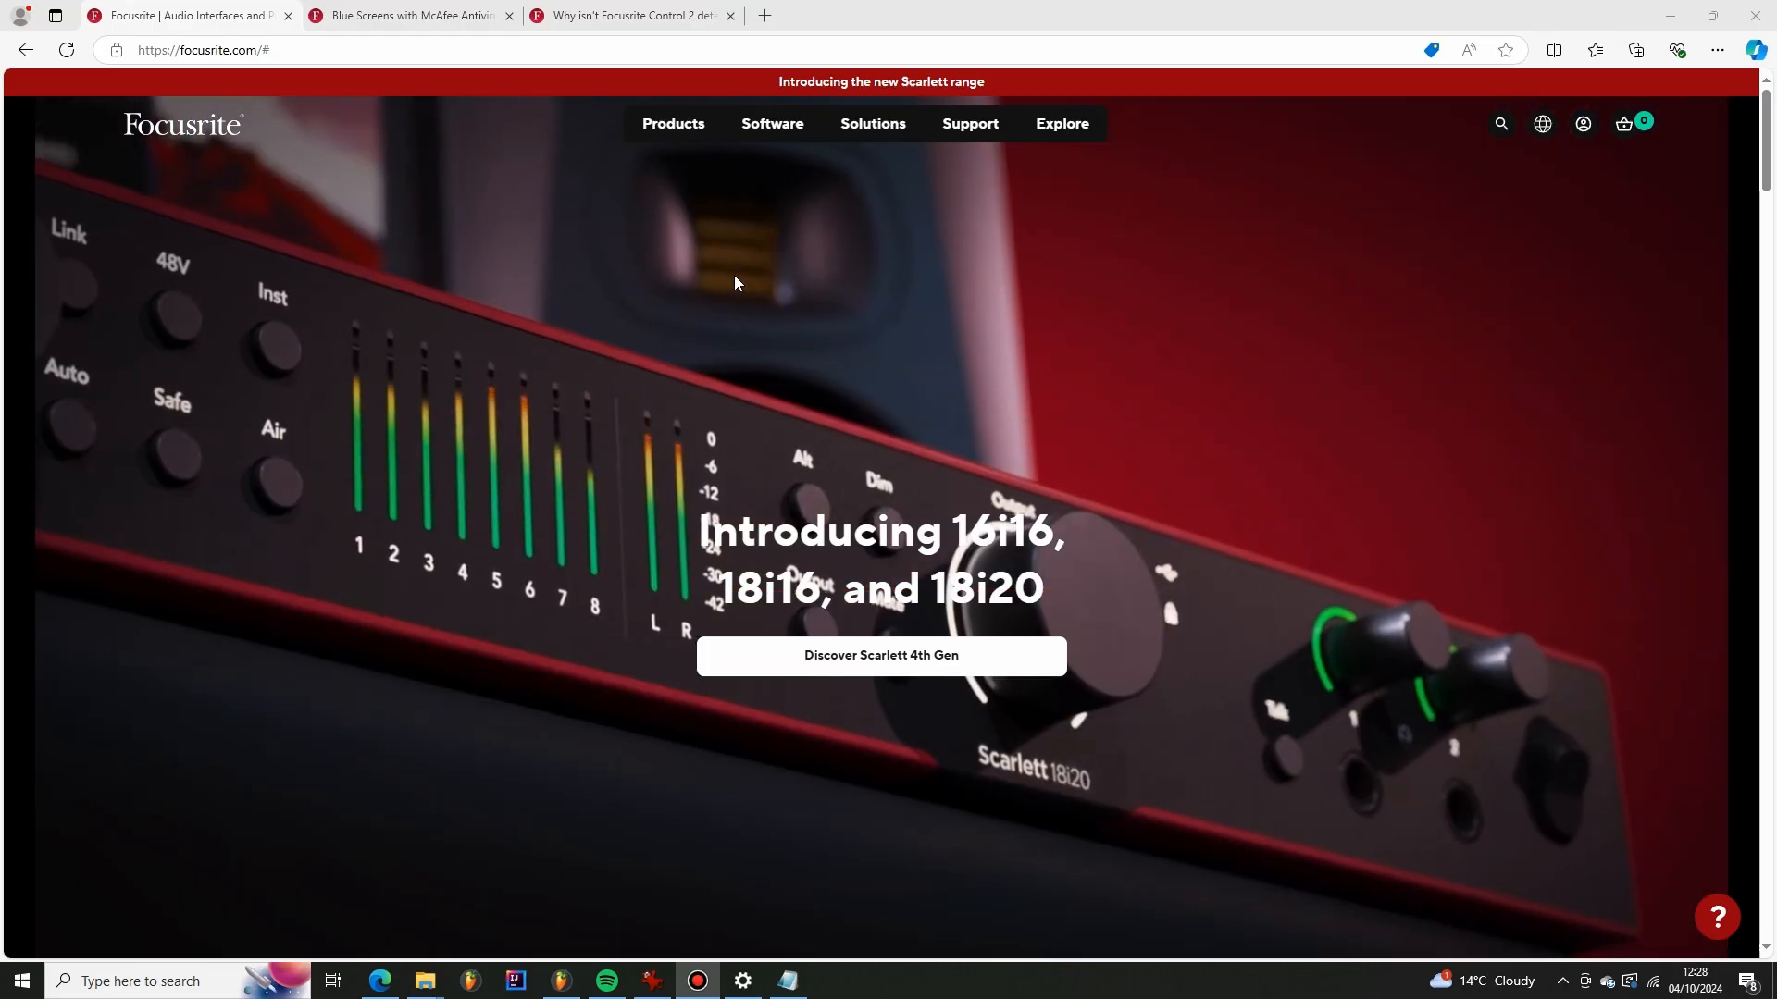
# Reach Focusrite Downloads and choose the Scarlett 4th Generation product range
pyautogui.click(968, 124)
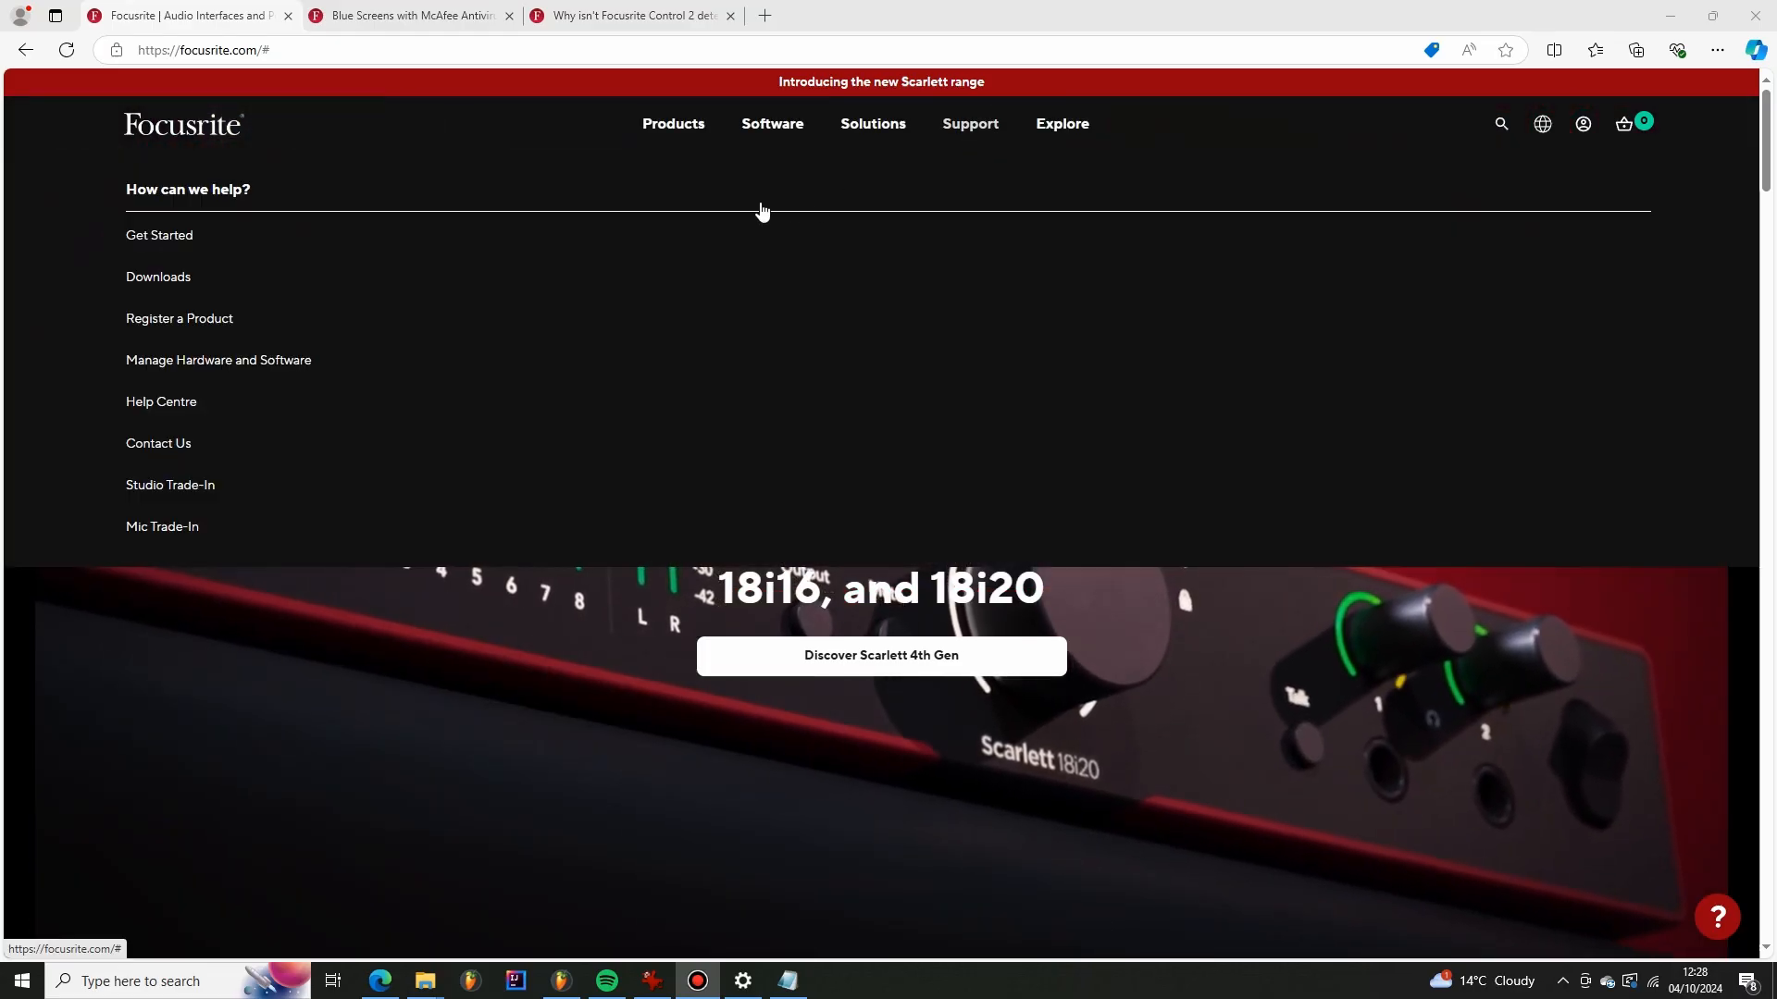
pyautogui.click(157, 276)
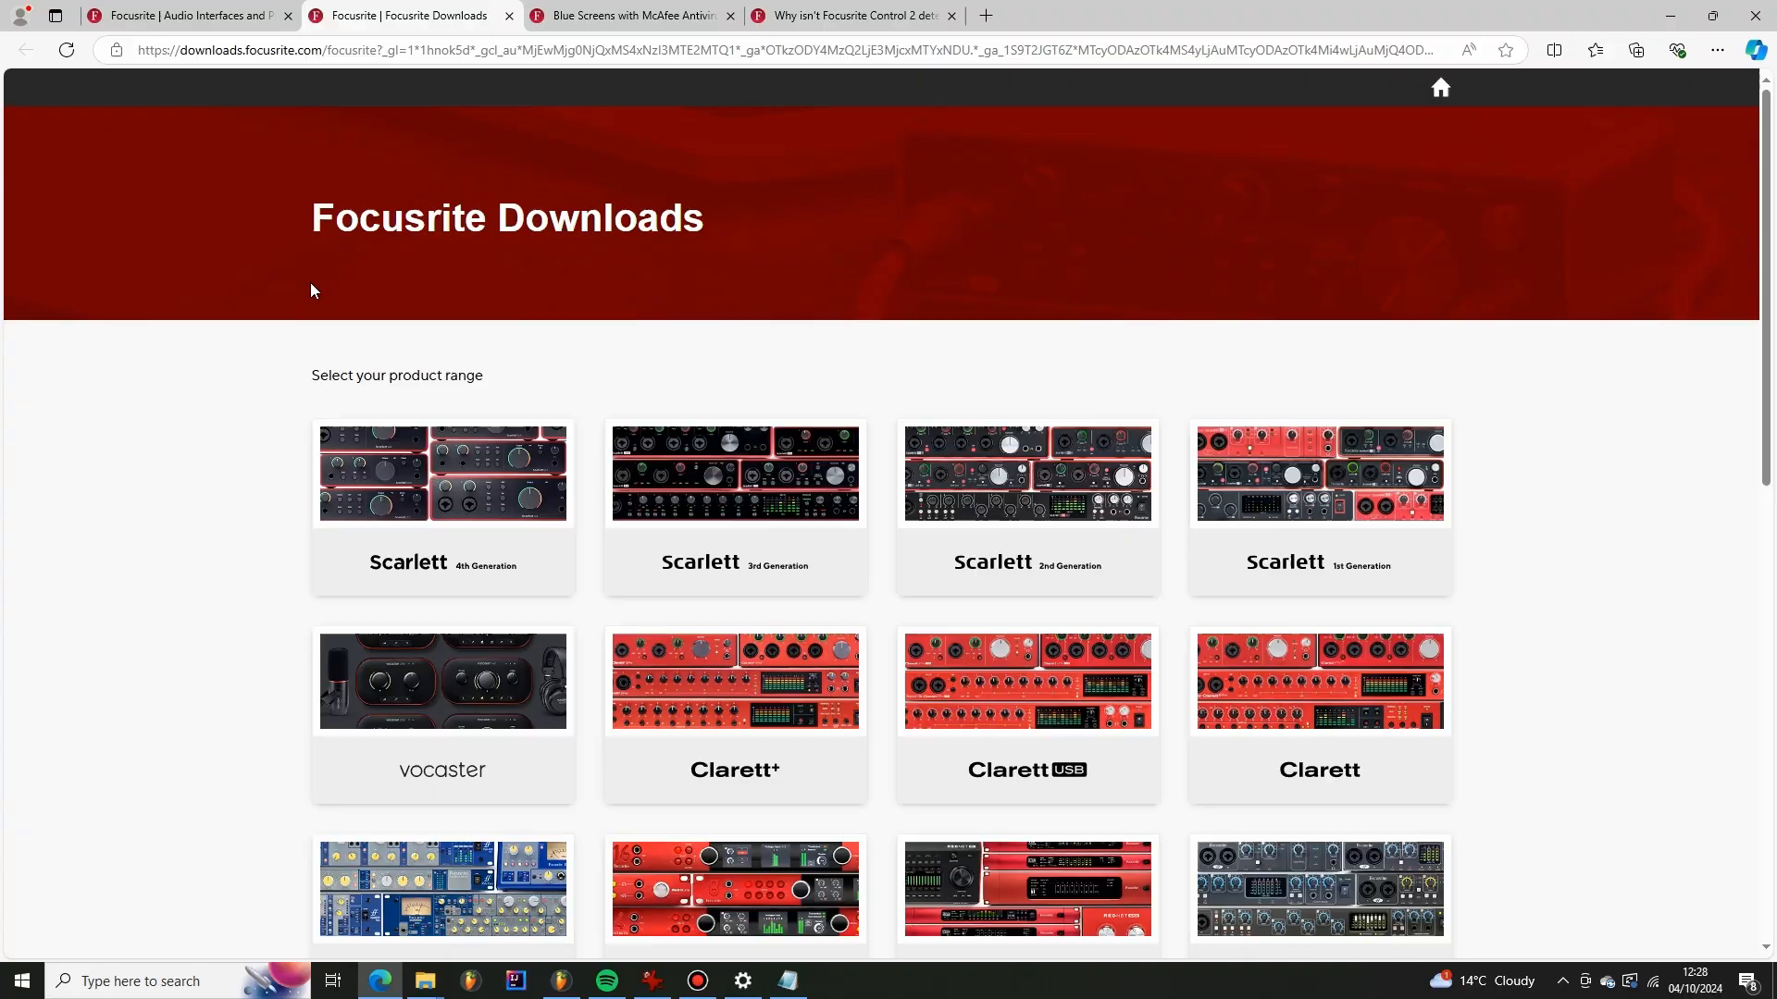
pyautogui.click(443, 503)
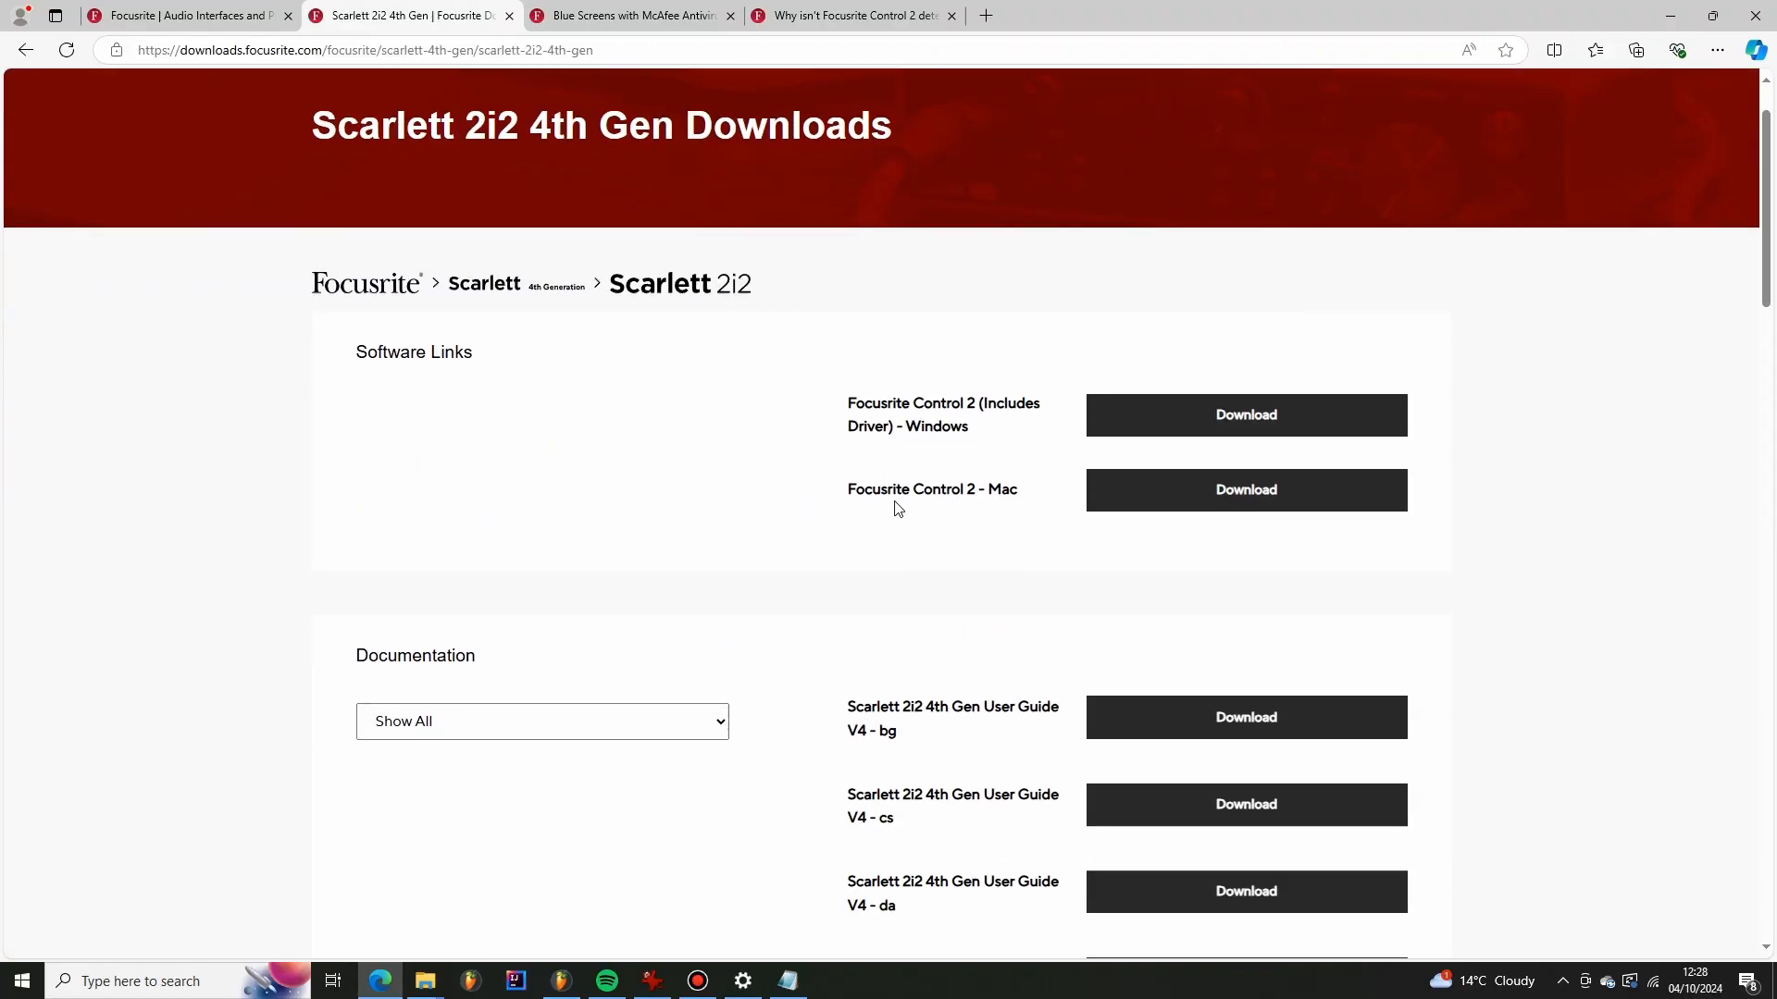
pyautogui.moveTo(907, 478)
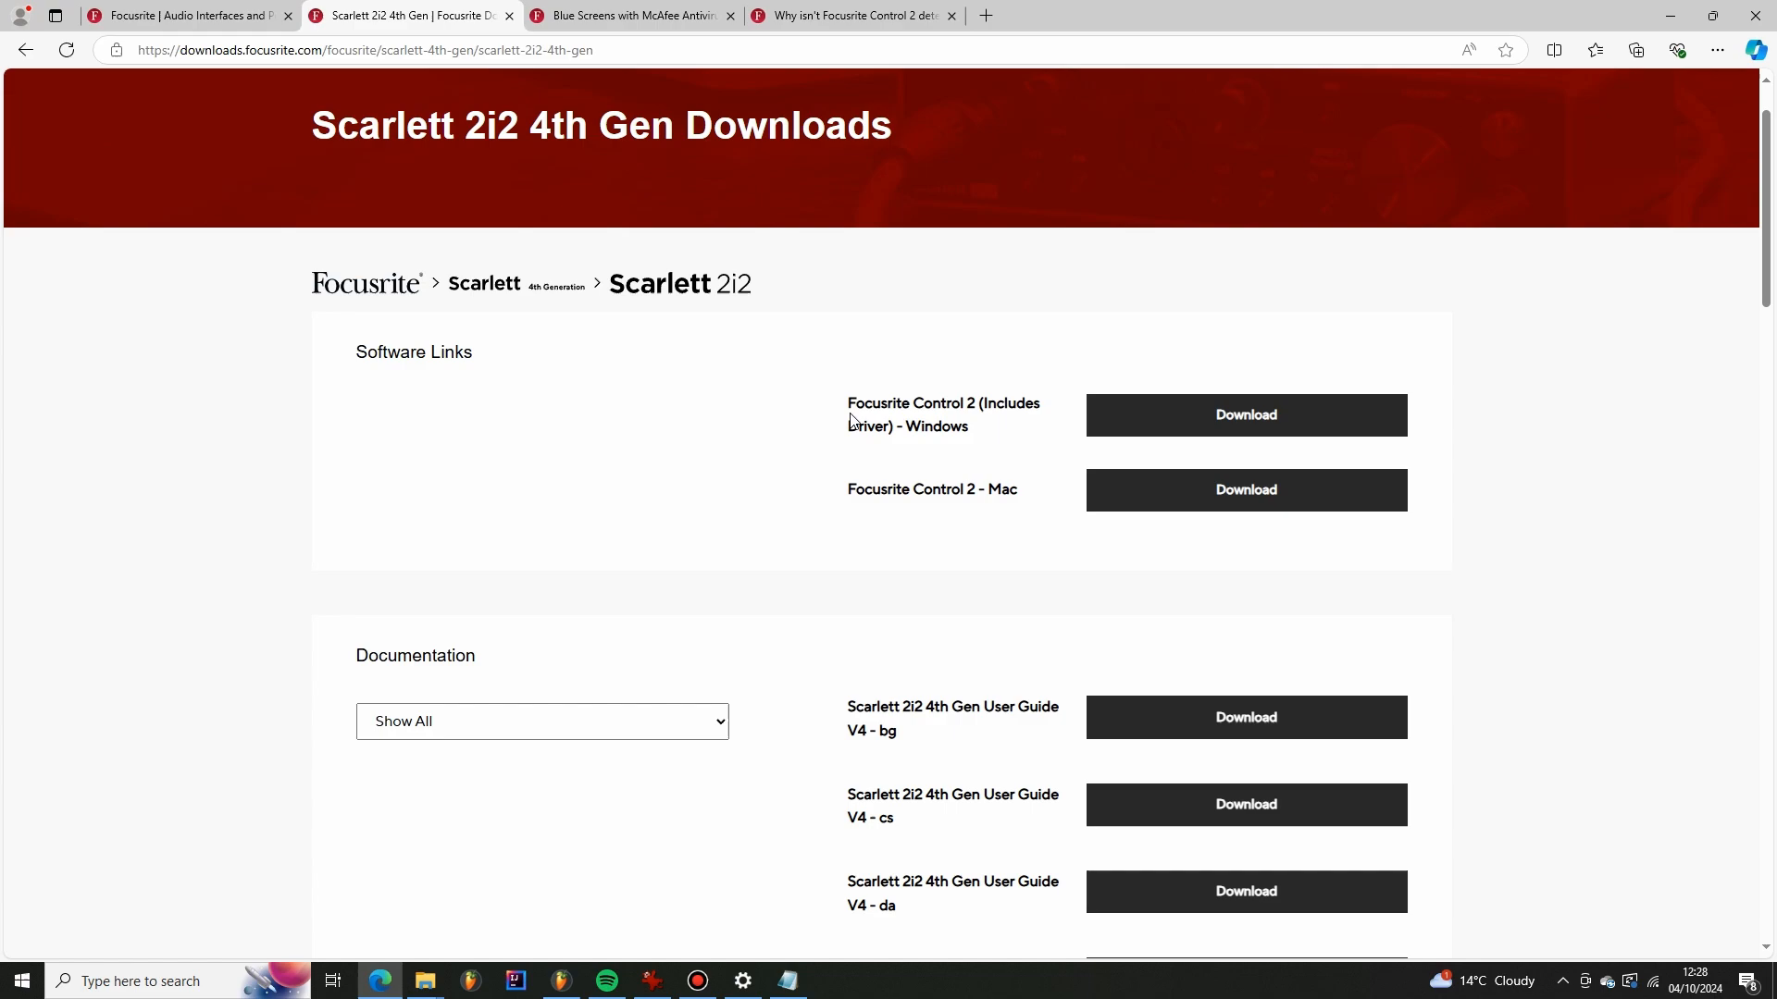
pyautogui.moveTo(791, 255)
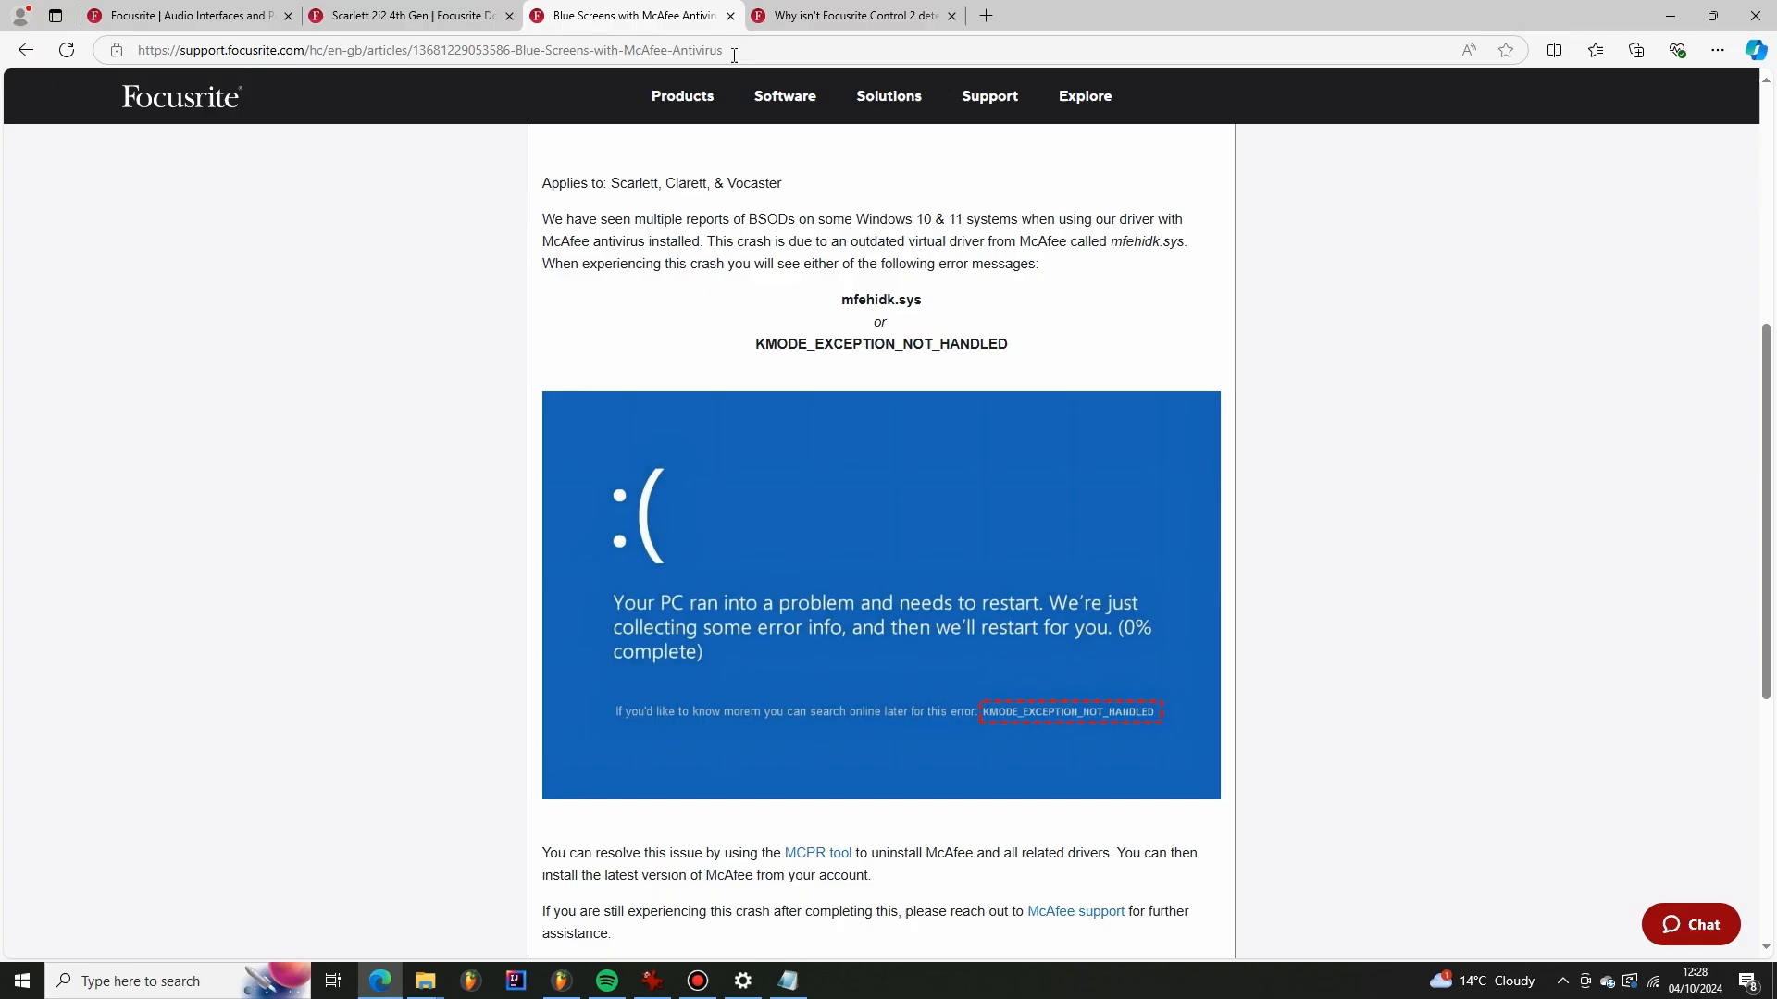
pyautogui.moveTo(1272, 488)
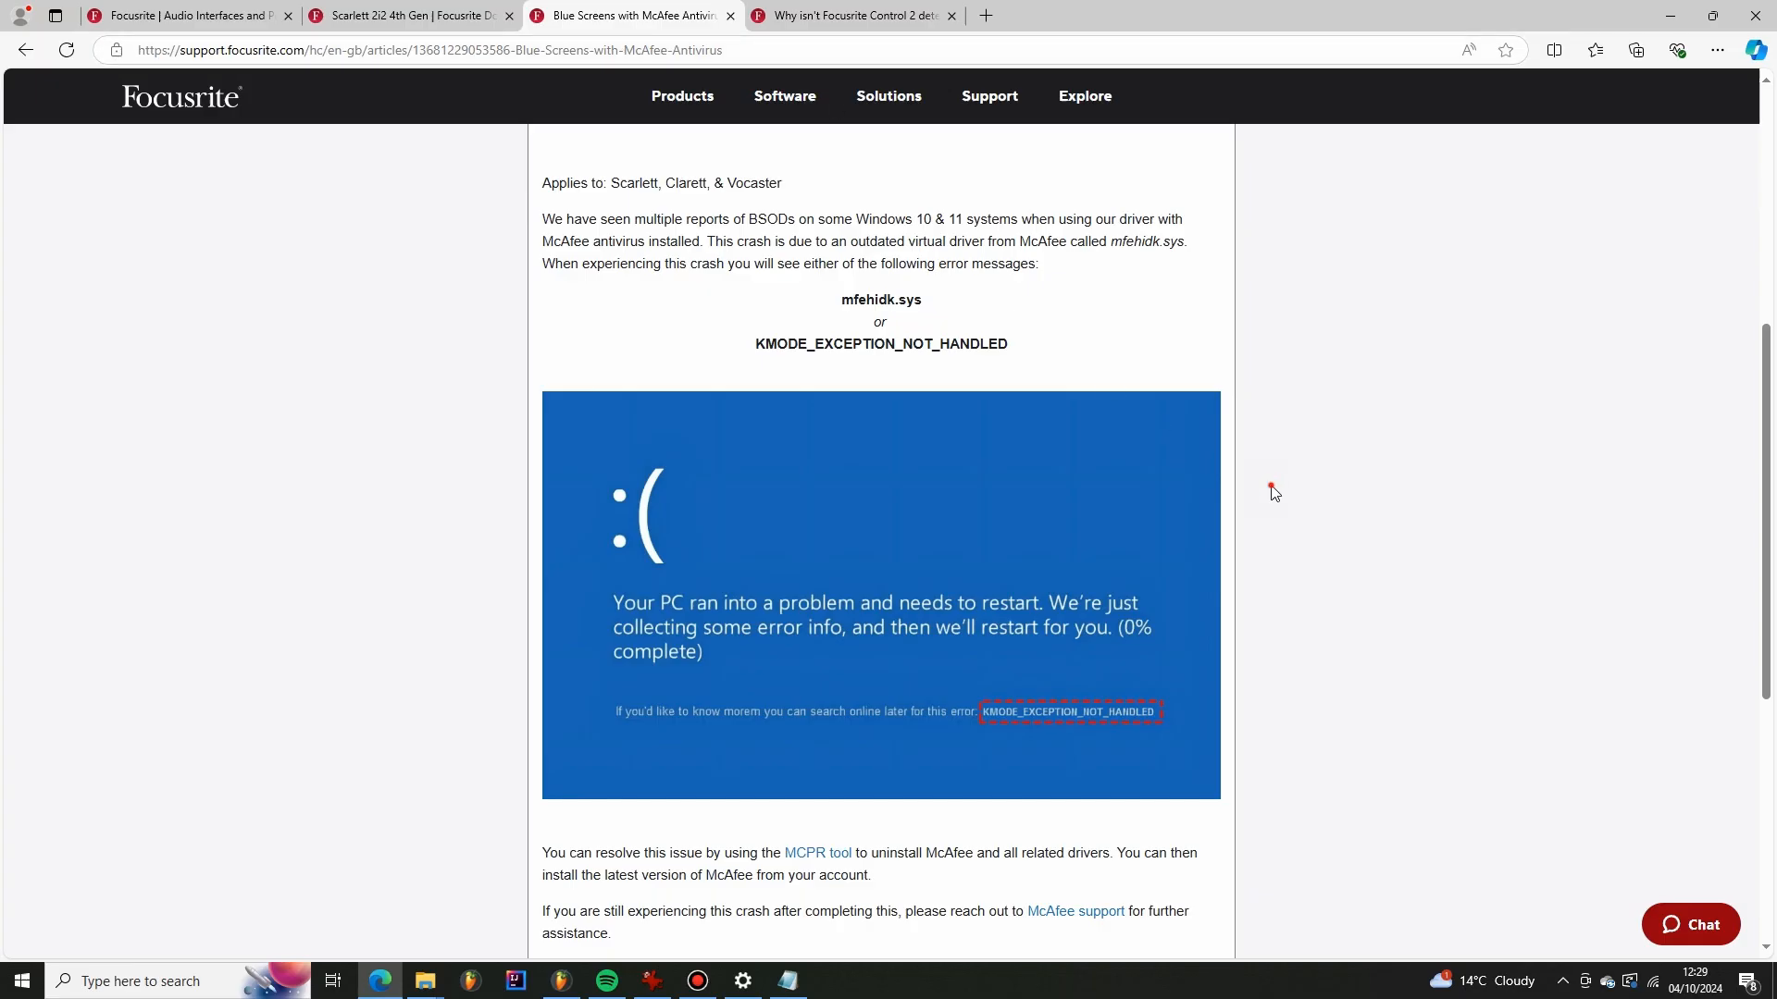
pyautogui.moveTo(1105, 496)
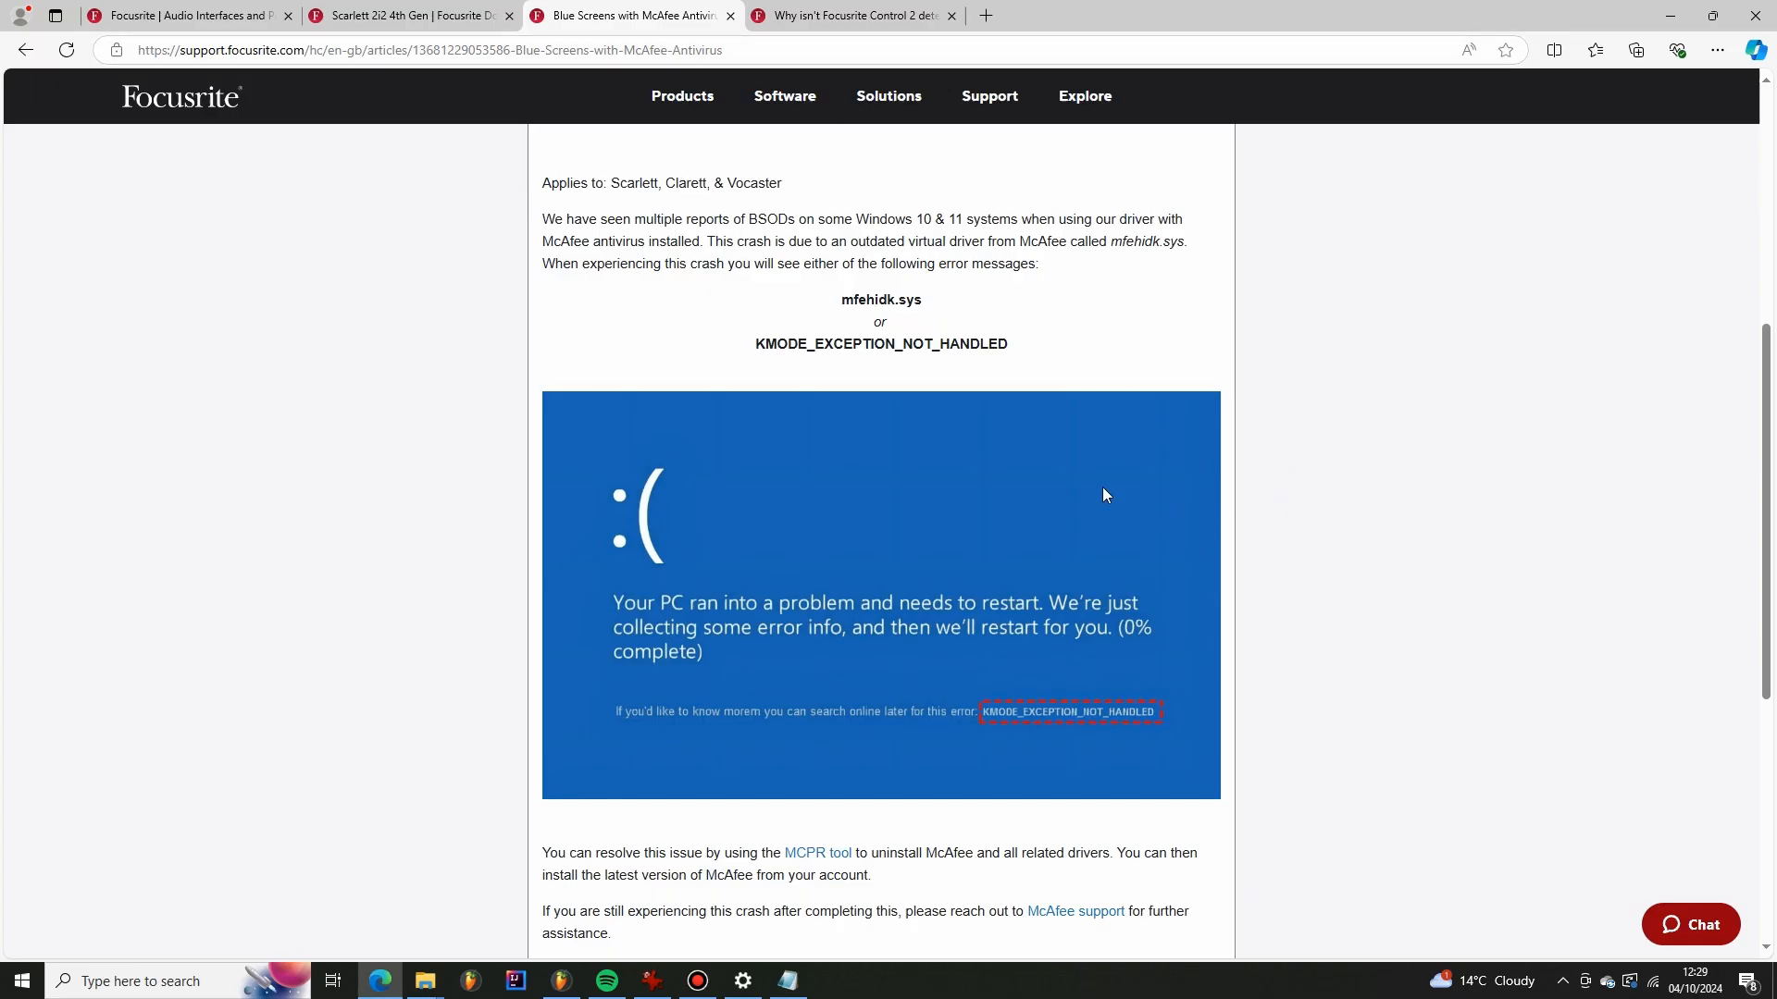
pyautogui.moveTo(1032, 239)
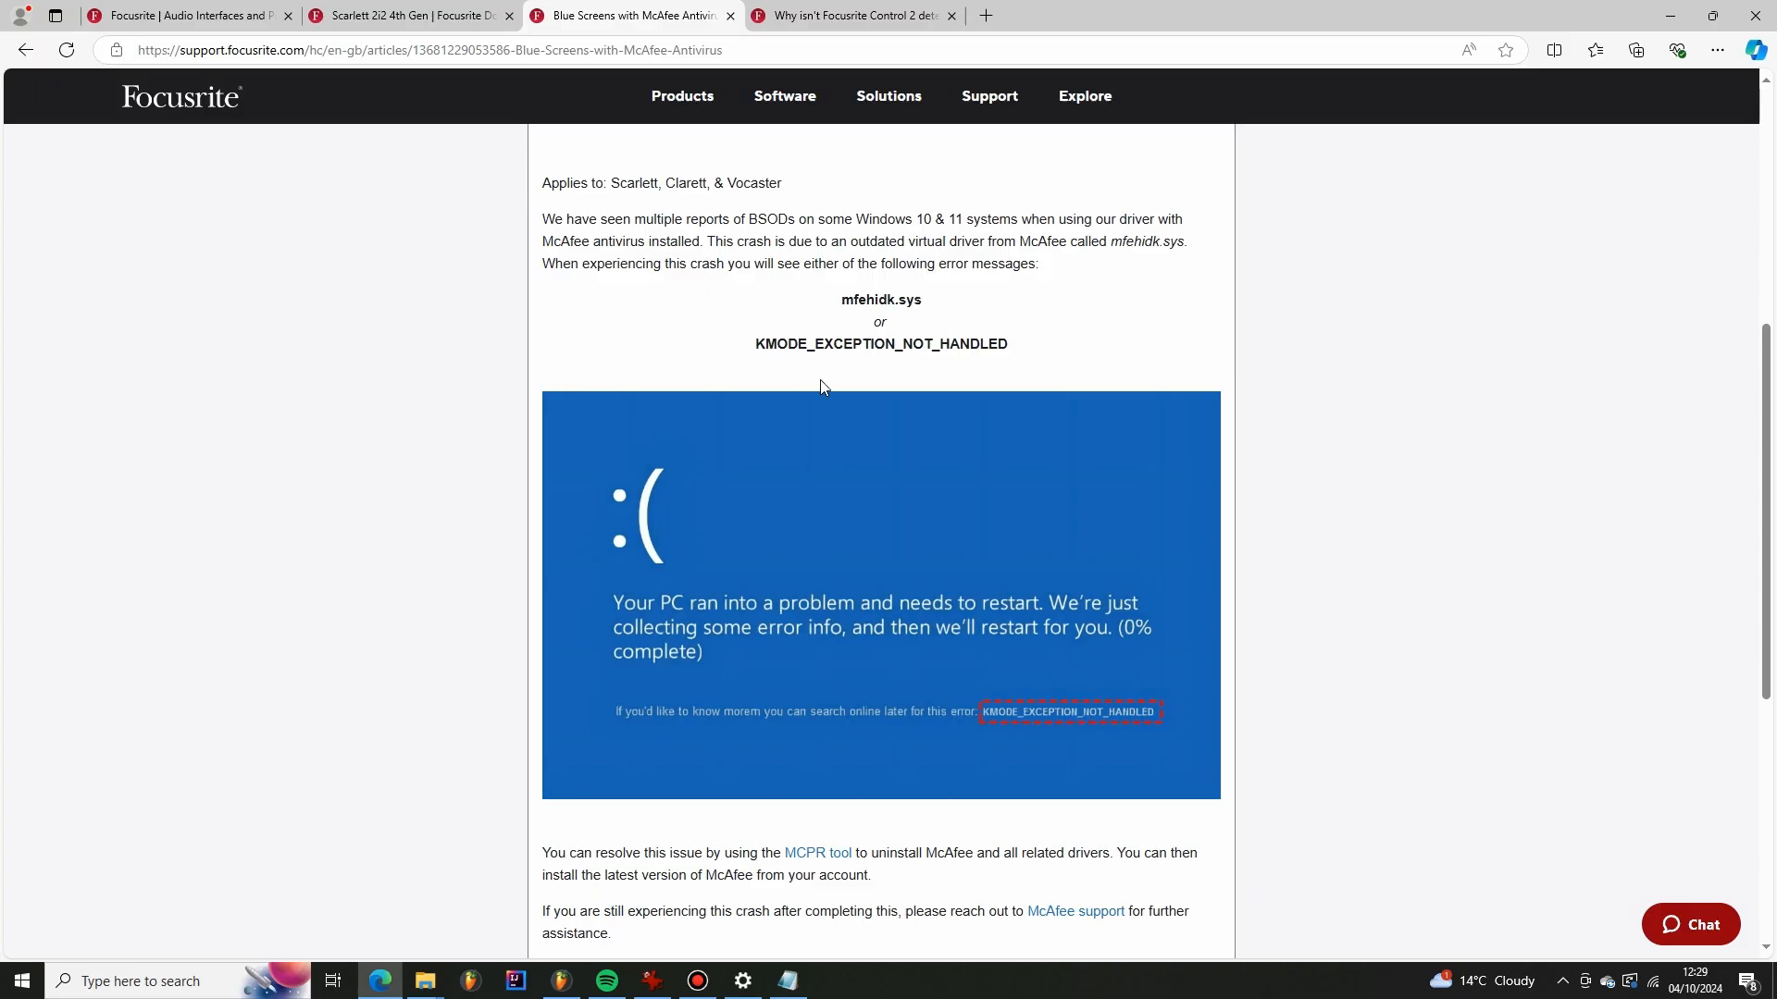
pyautogui.moveTo(879, 392)
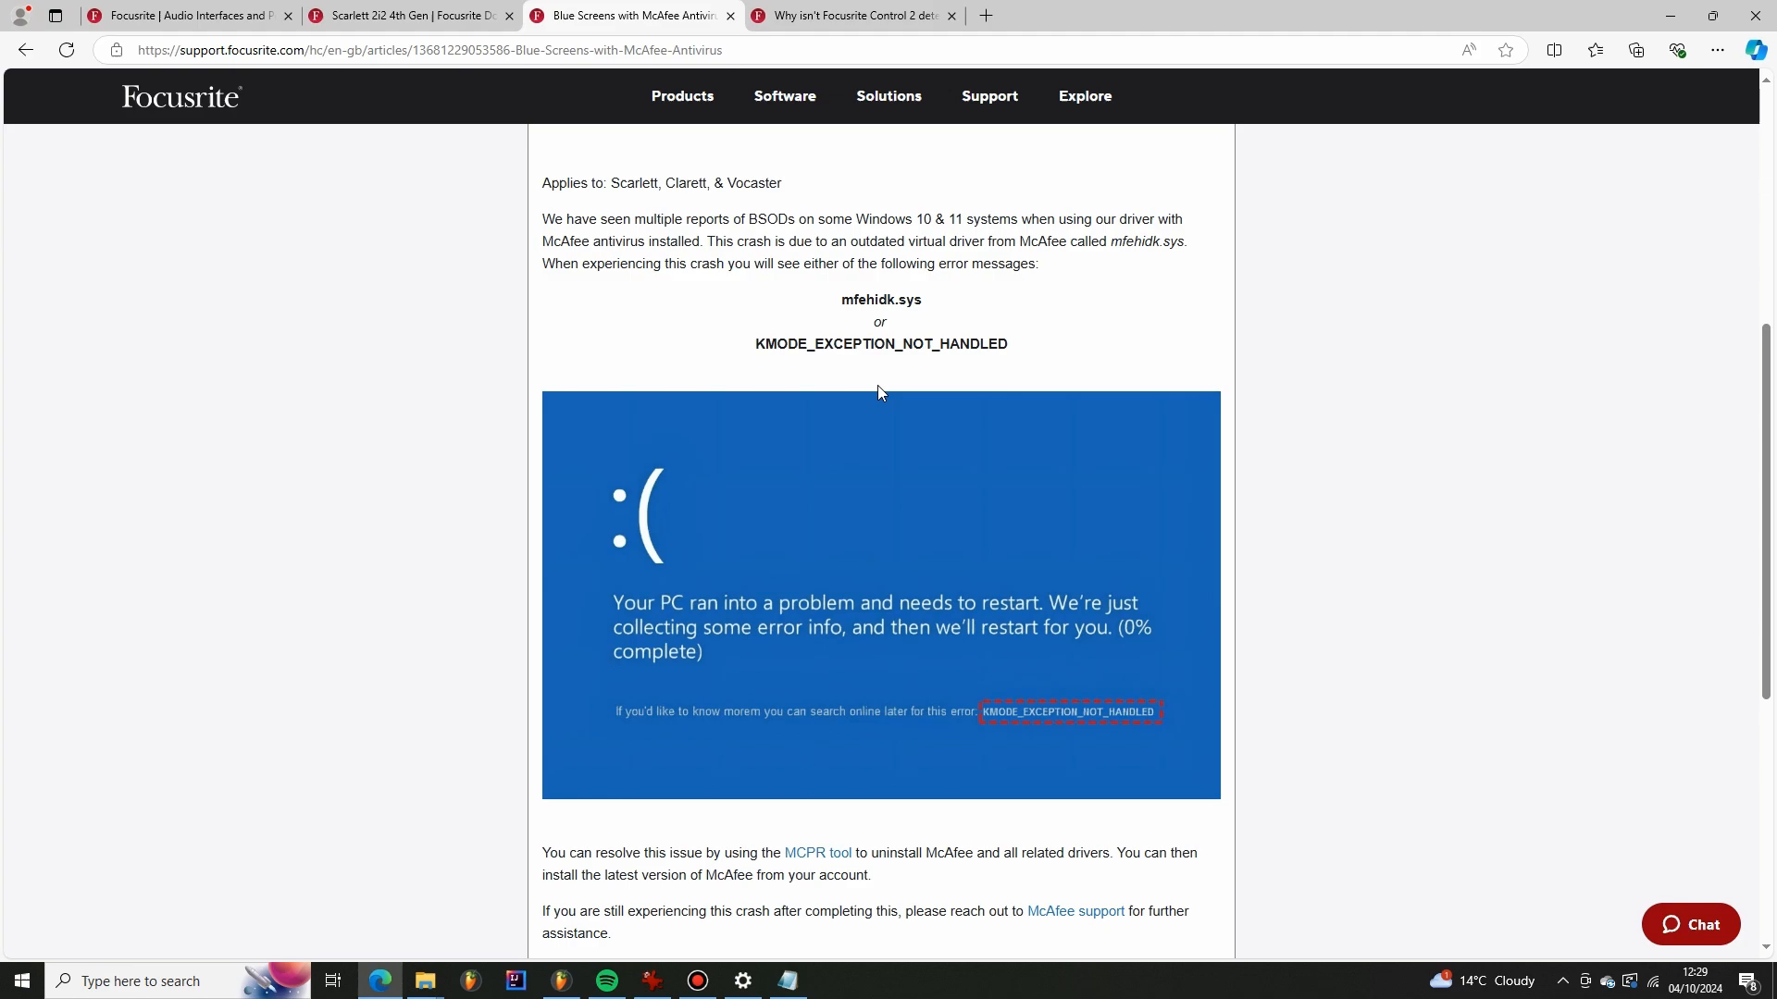
pyautogui.moveTo(846, 322)
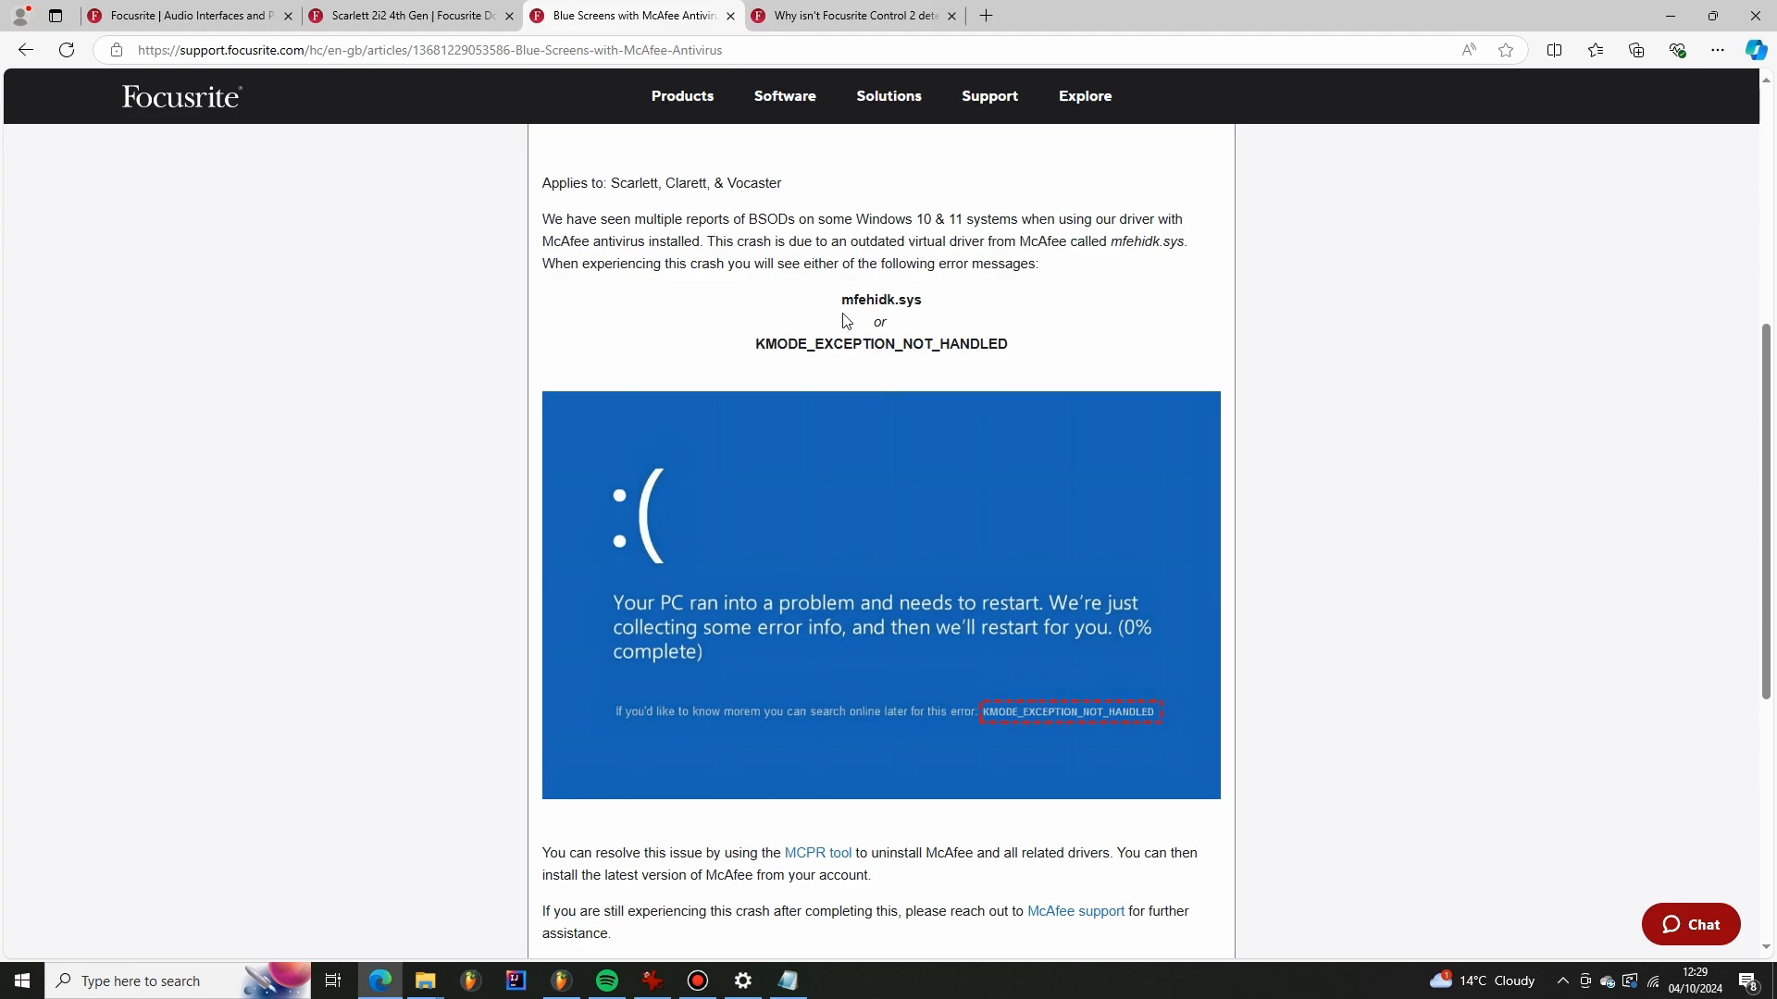
pyautogui.moveTo(463, 885)
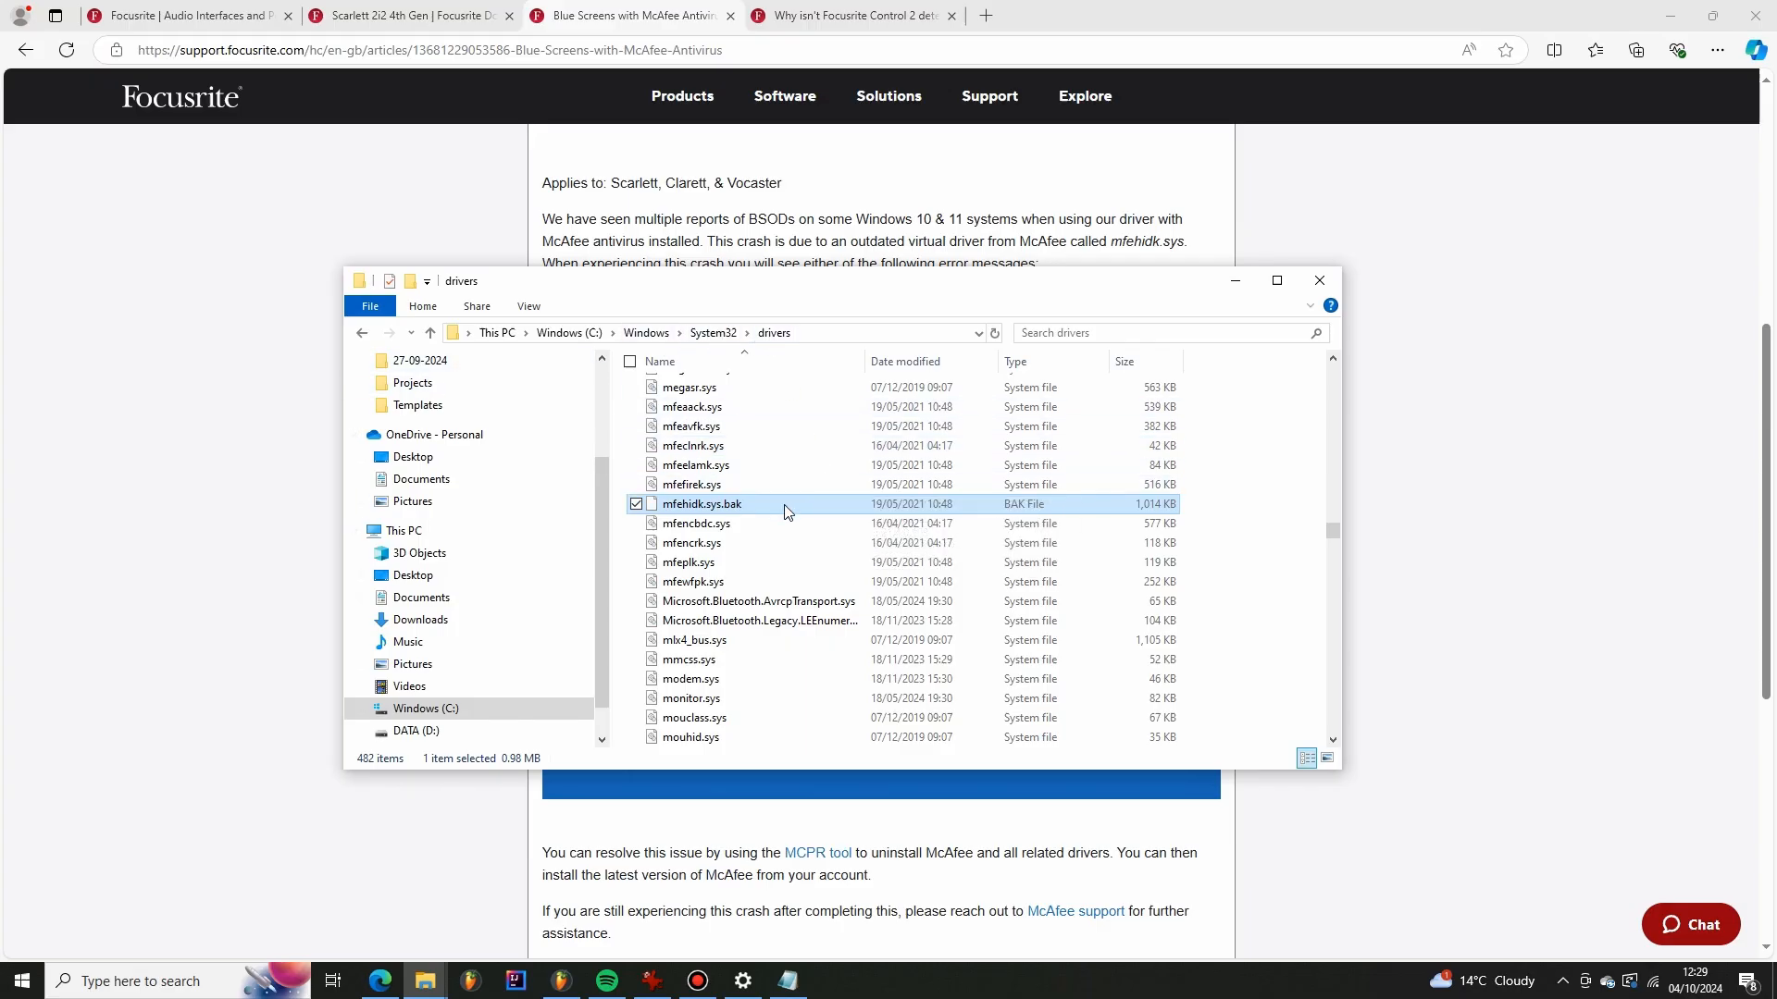
pyautogui.moveTo(785, 513)
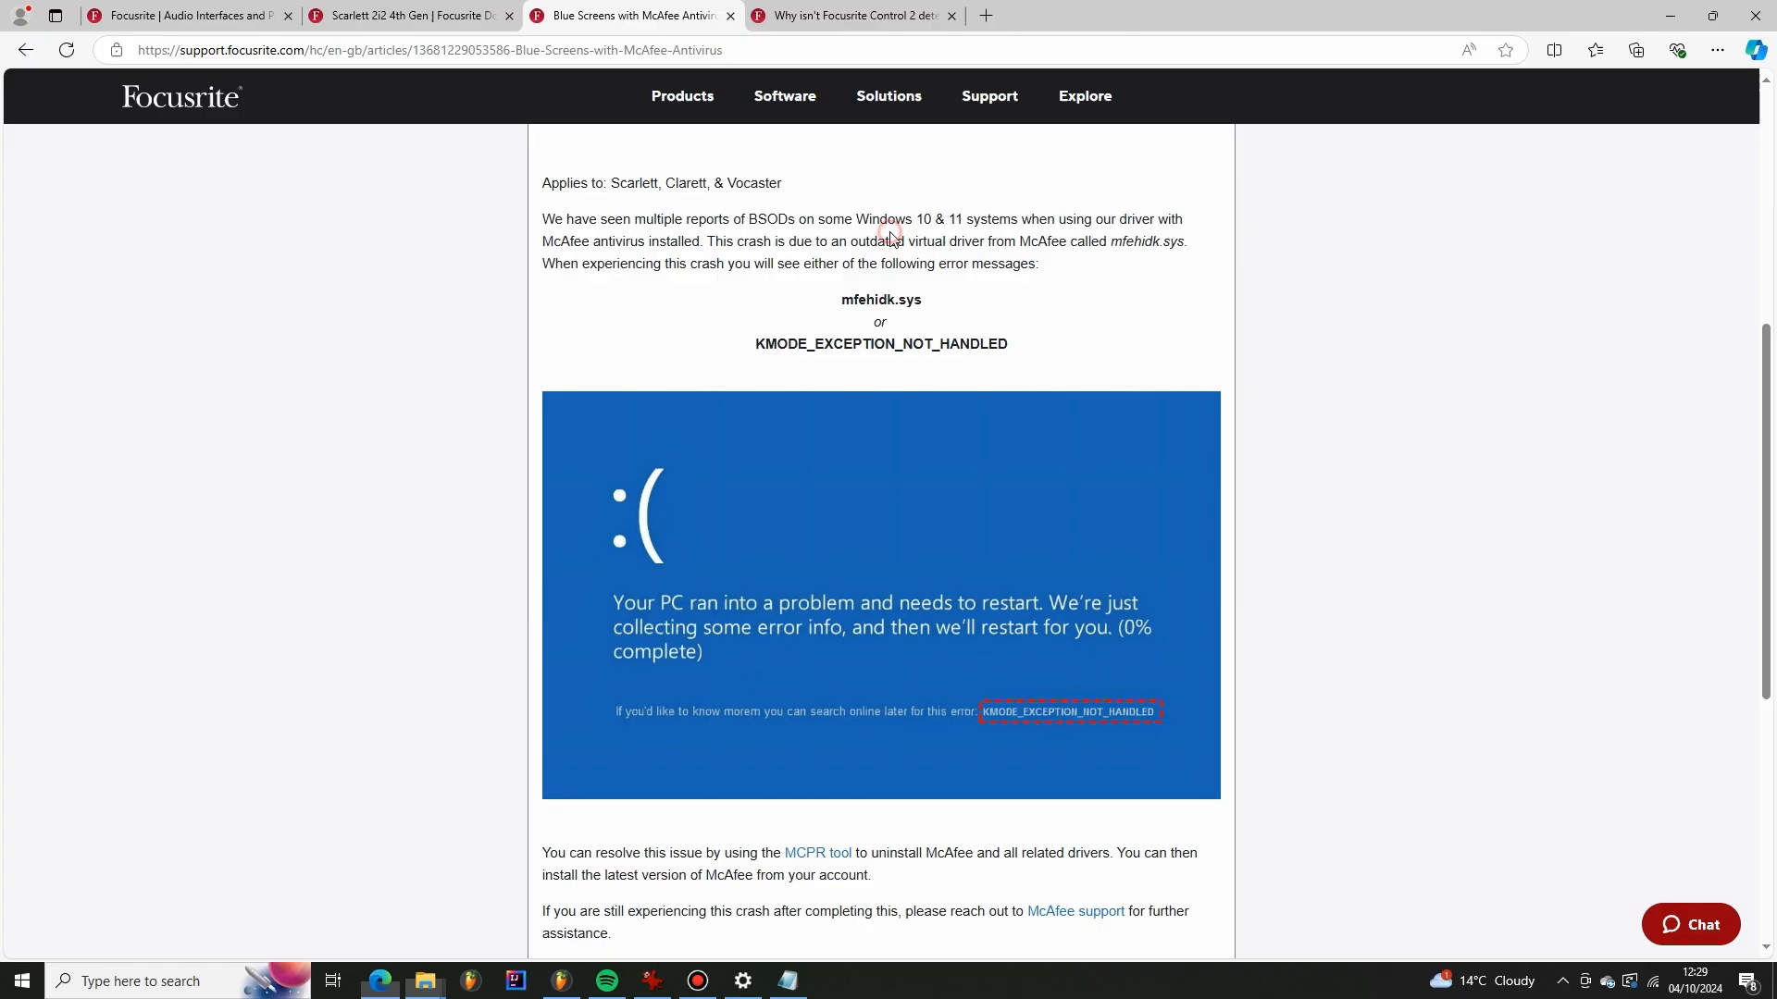
pyautogui.moveTo(914, 630)
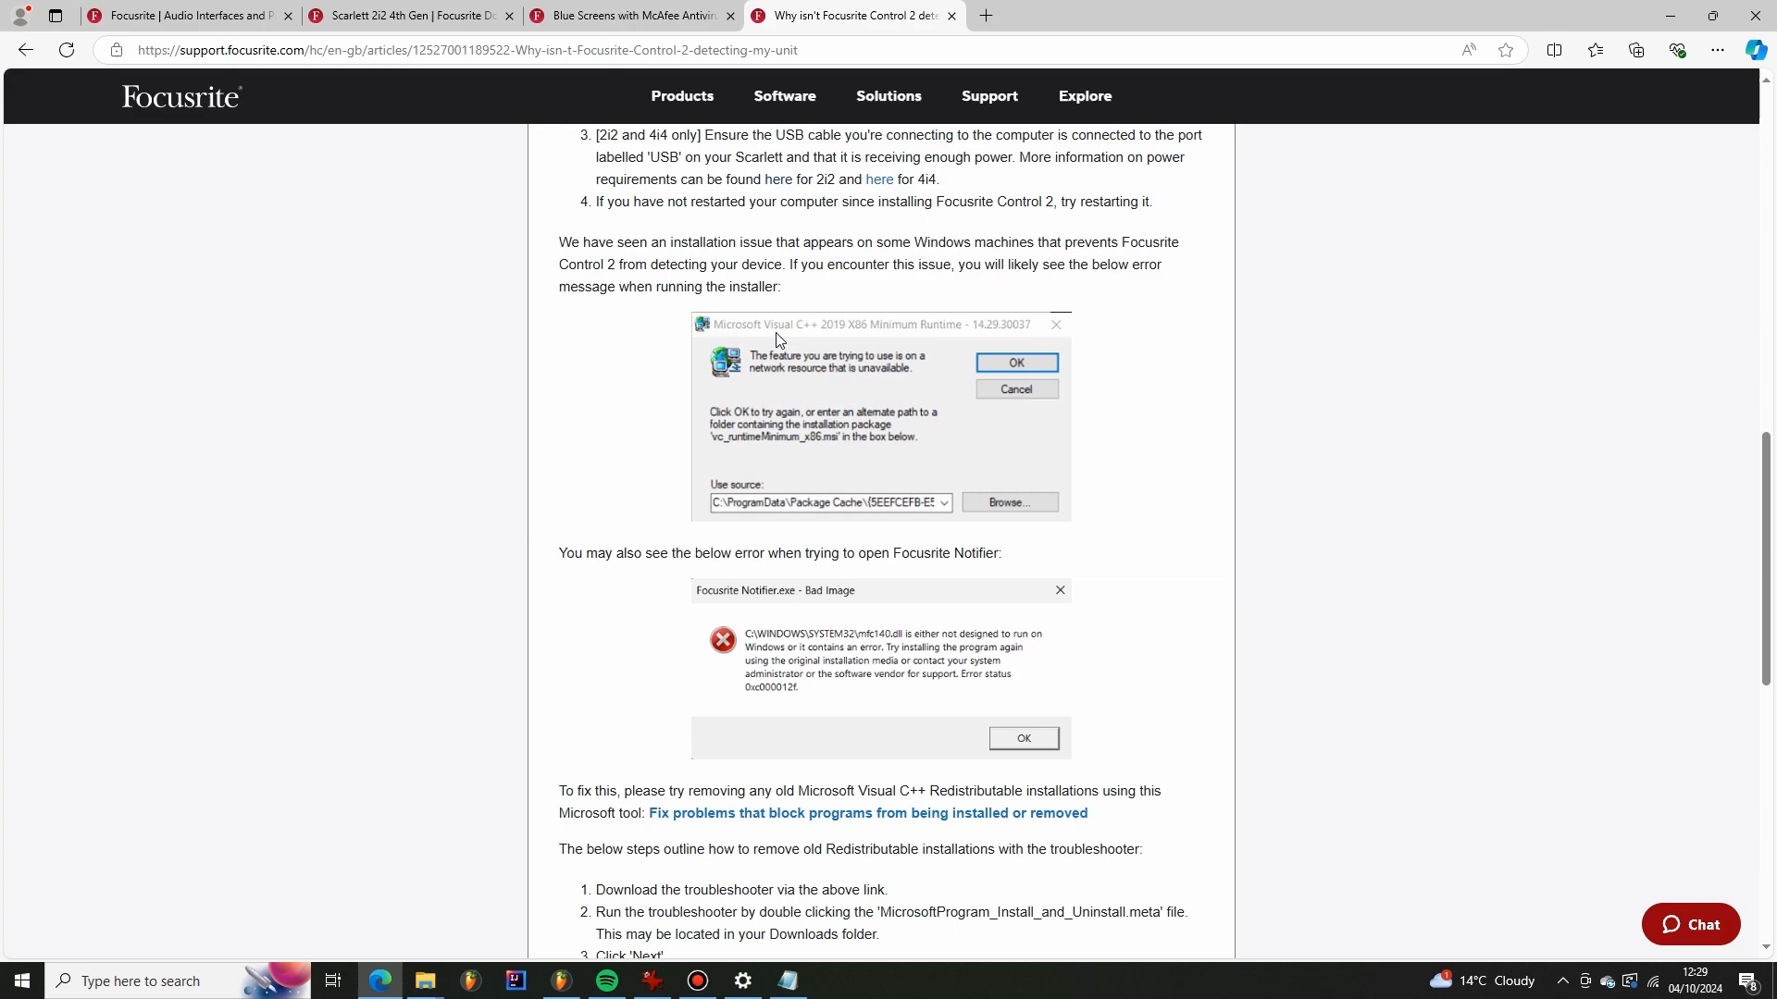
pyautogui.moveTo(927, 344)
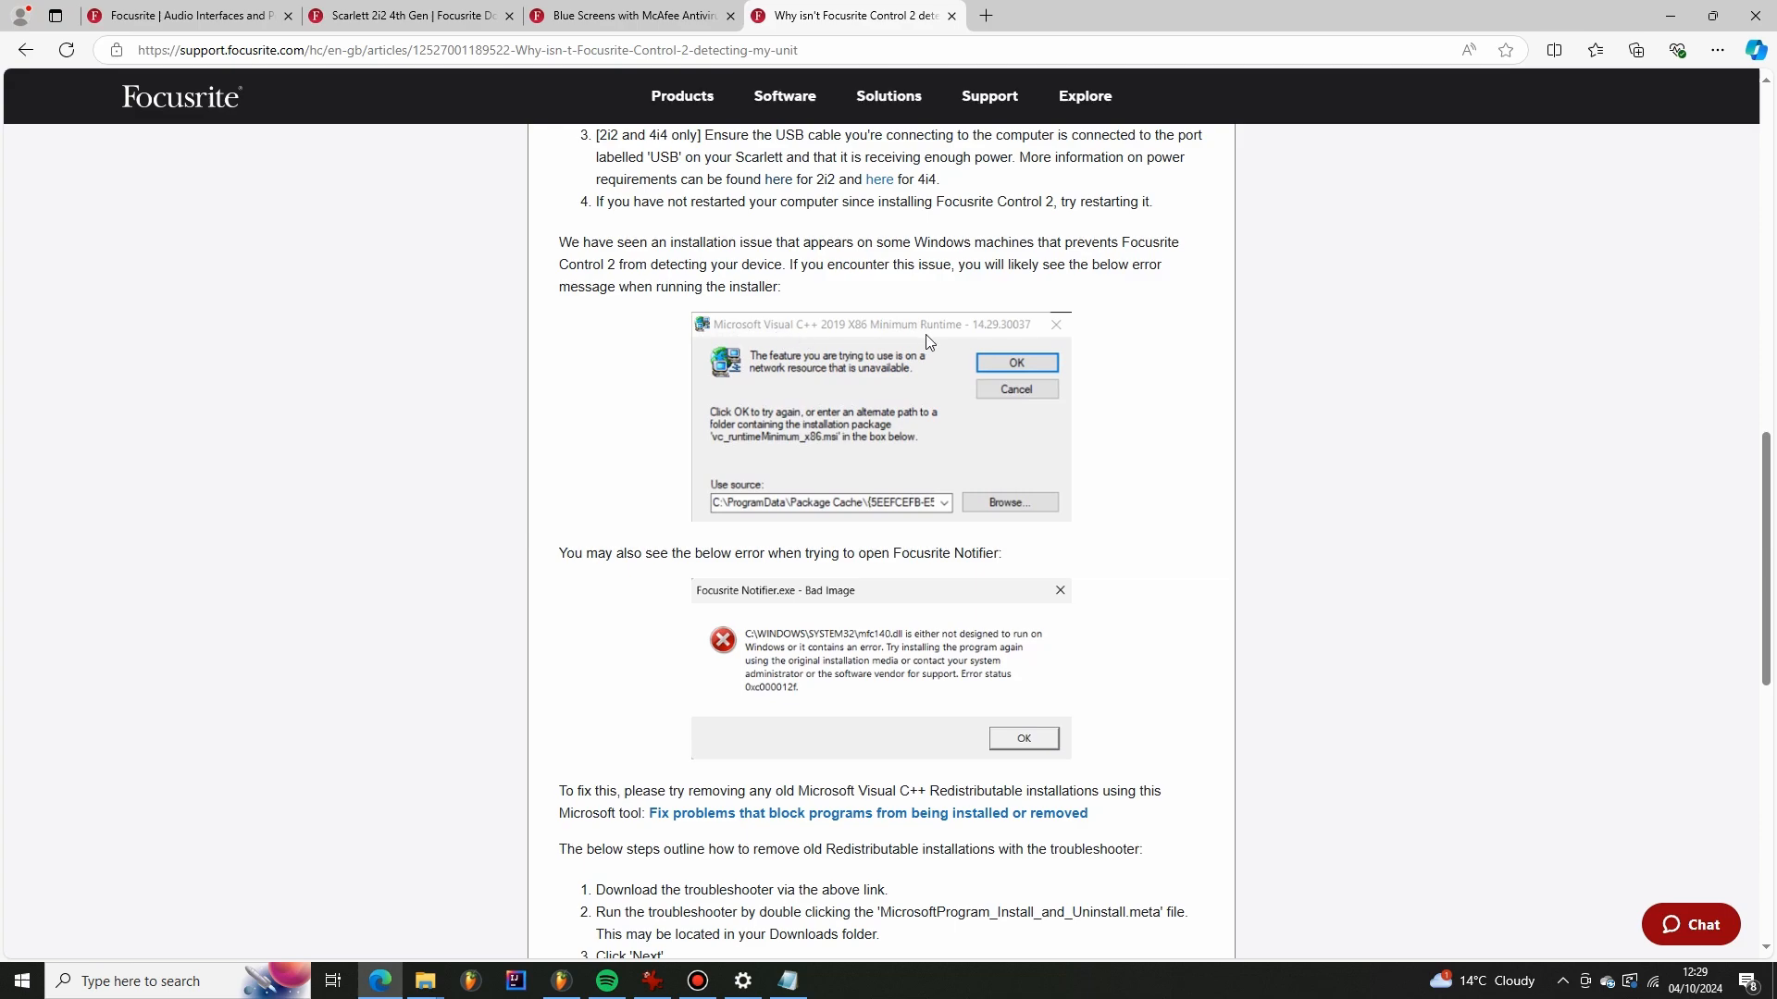
# Scroll the article down to the Visual C++ Redistributable removal steps
pyautogui.scroll(-3)
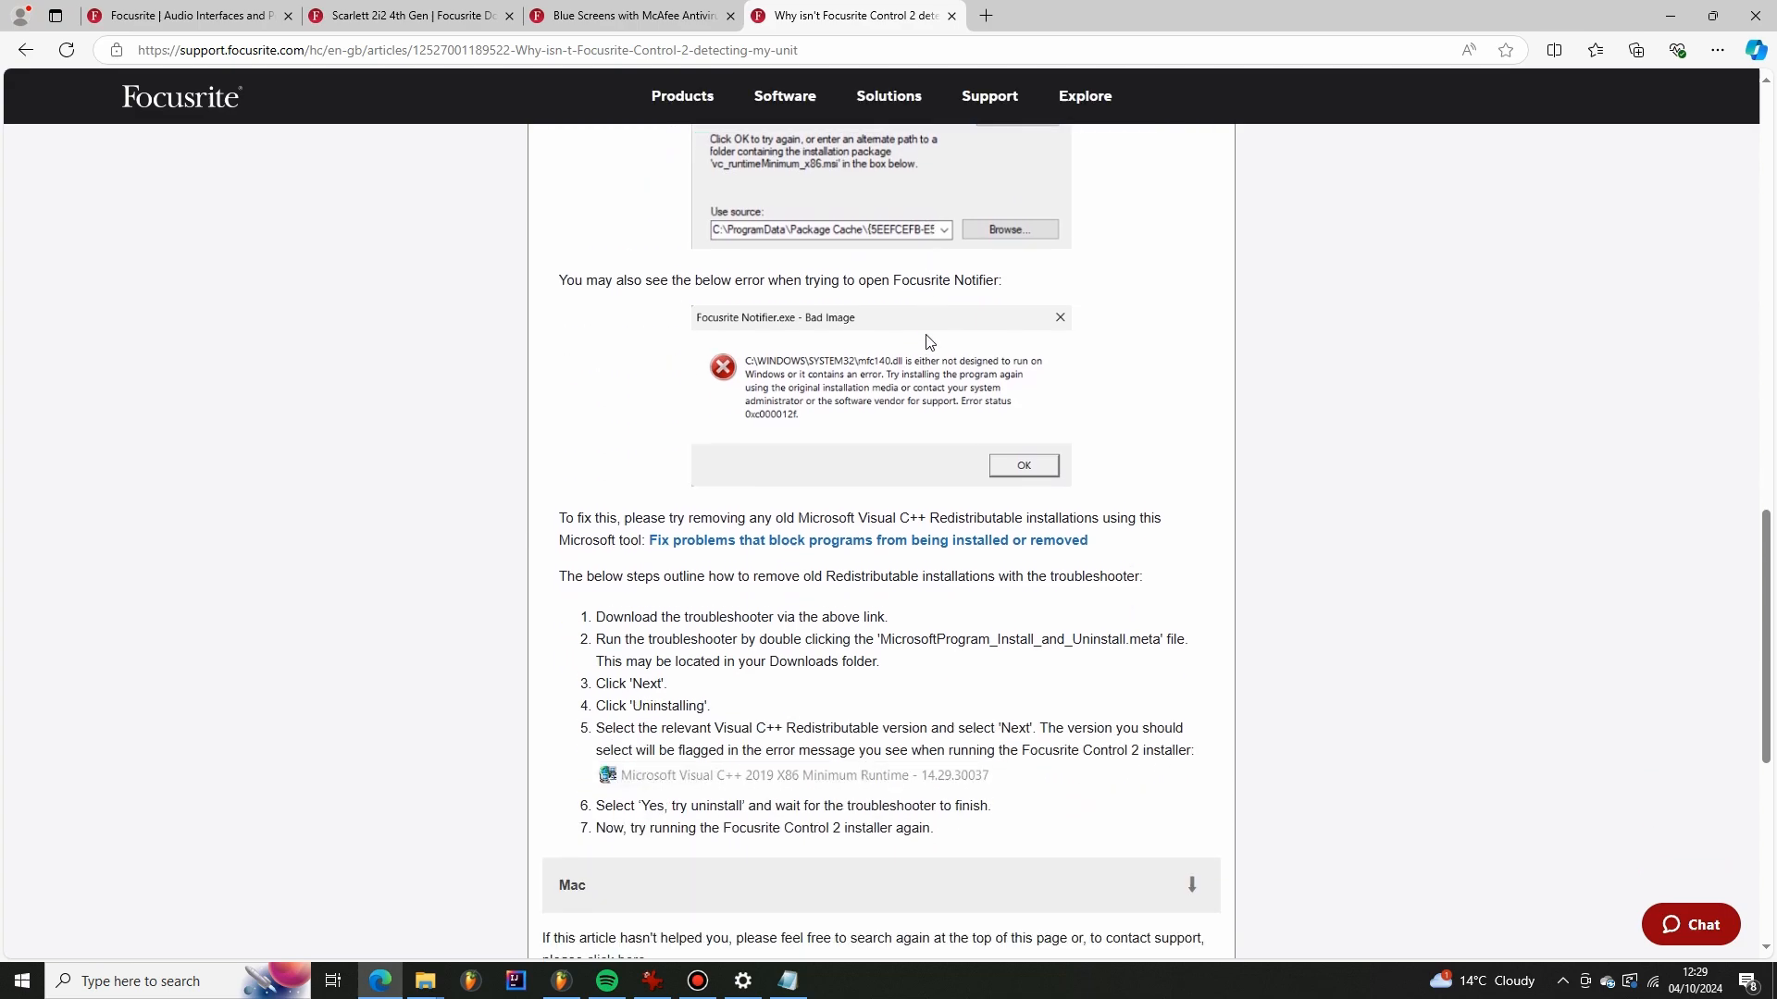
pyautogui.scroll(-3)
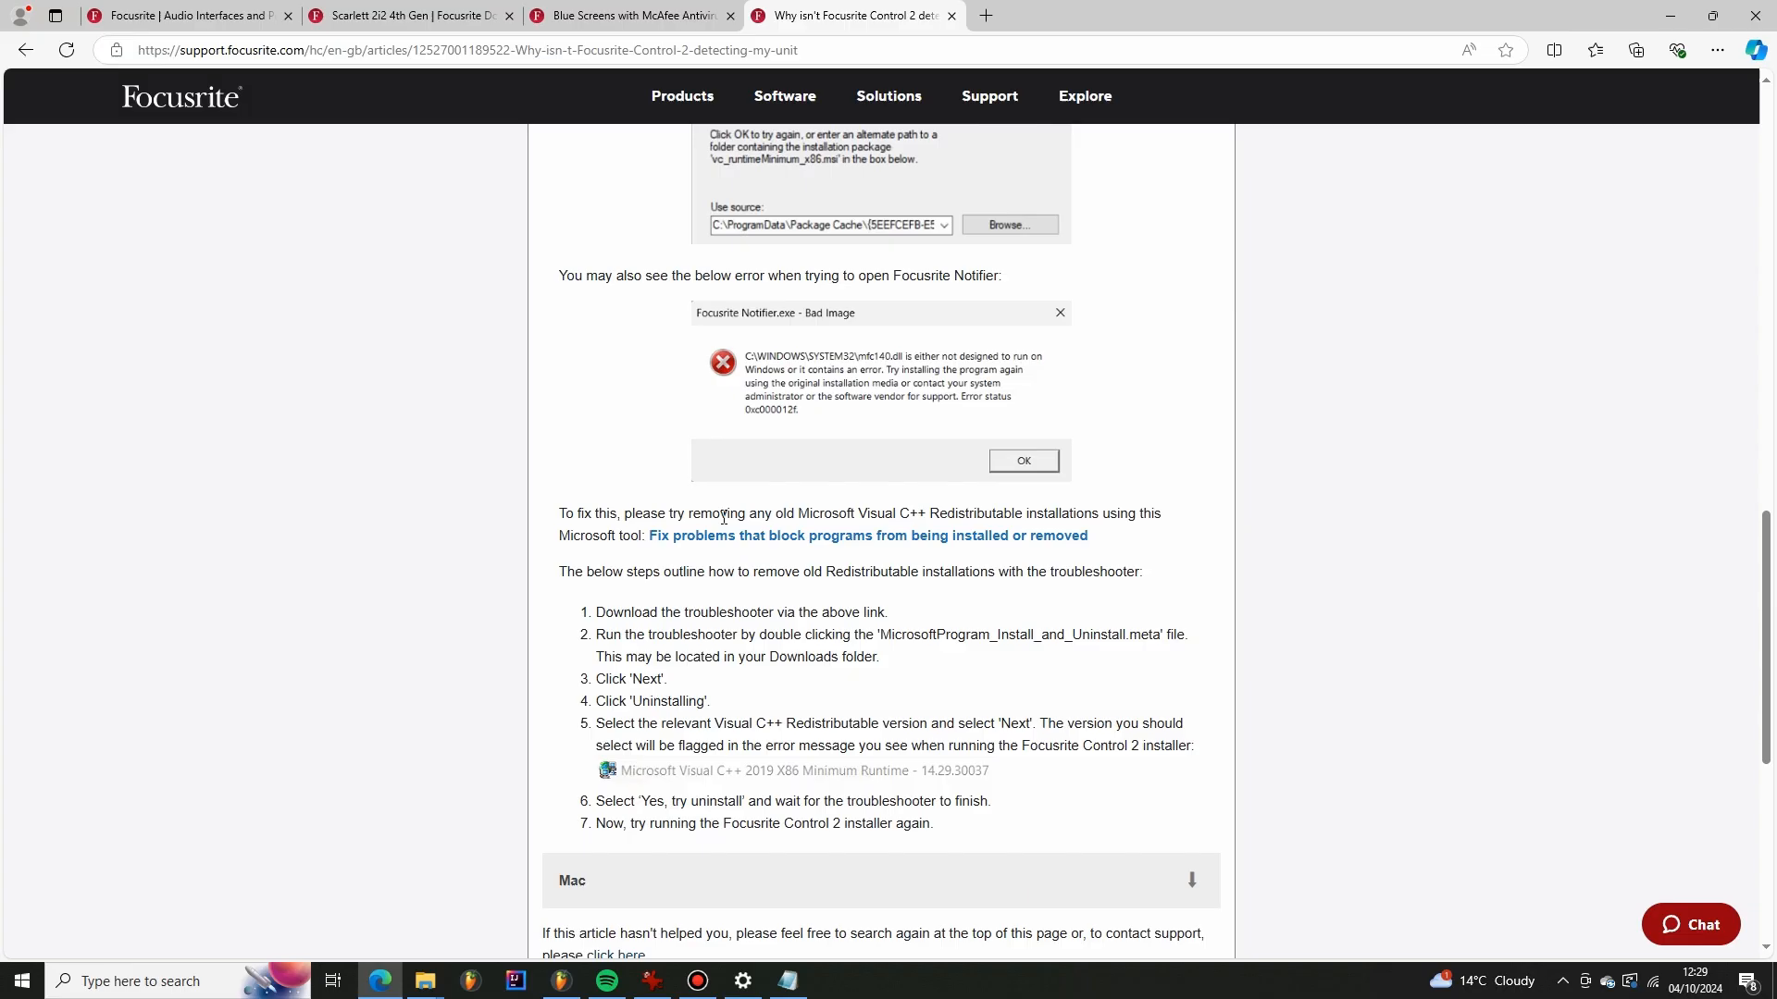
pyautogui.moveTo(917, 513)
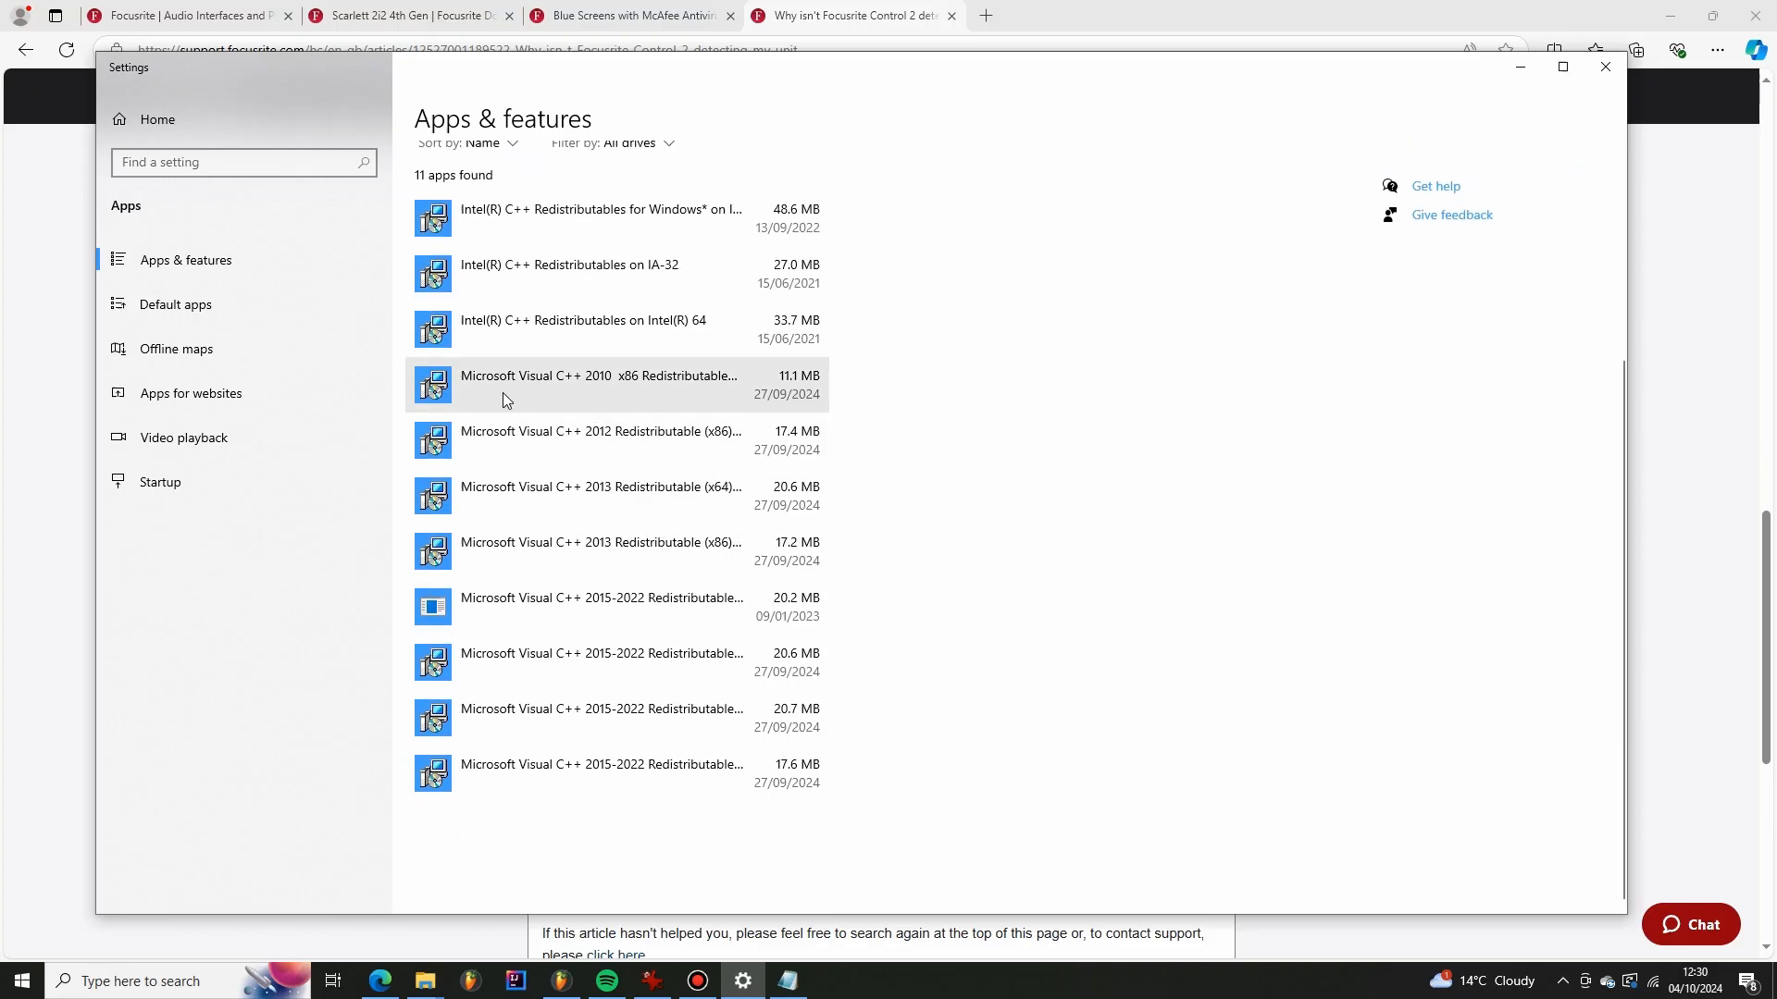
pyautogui.moveTo(607, 390)
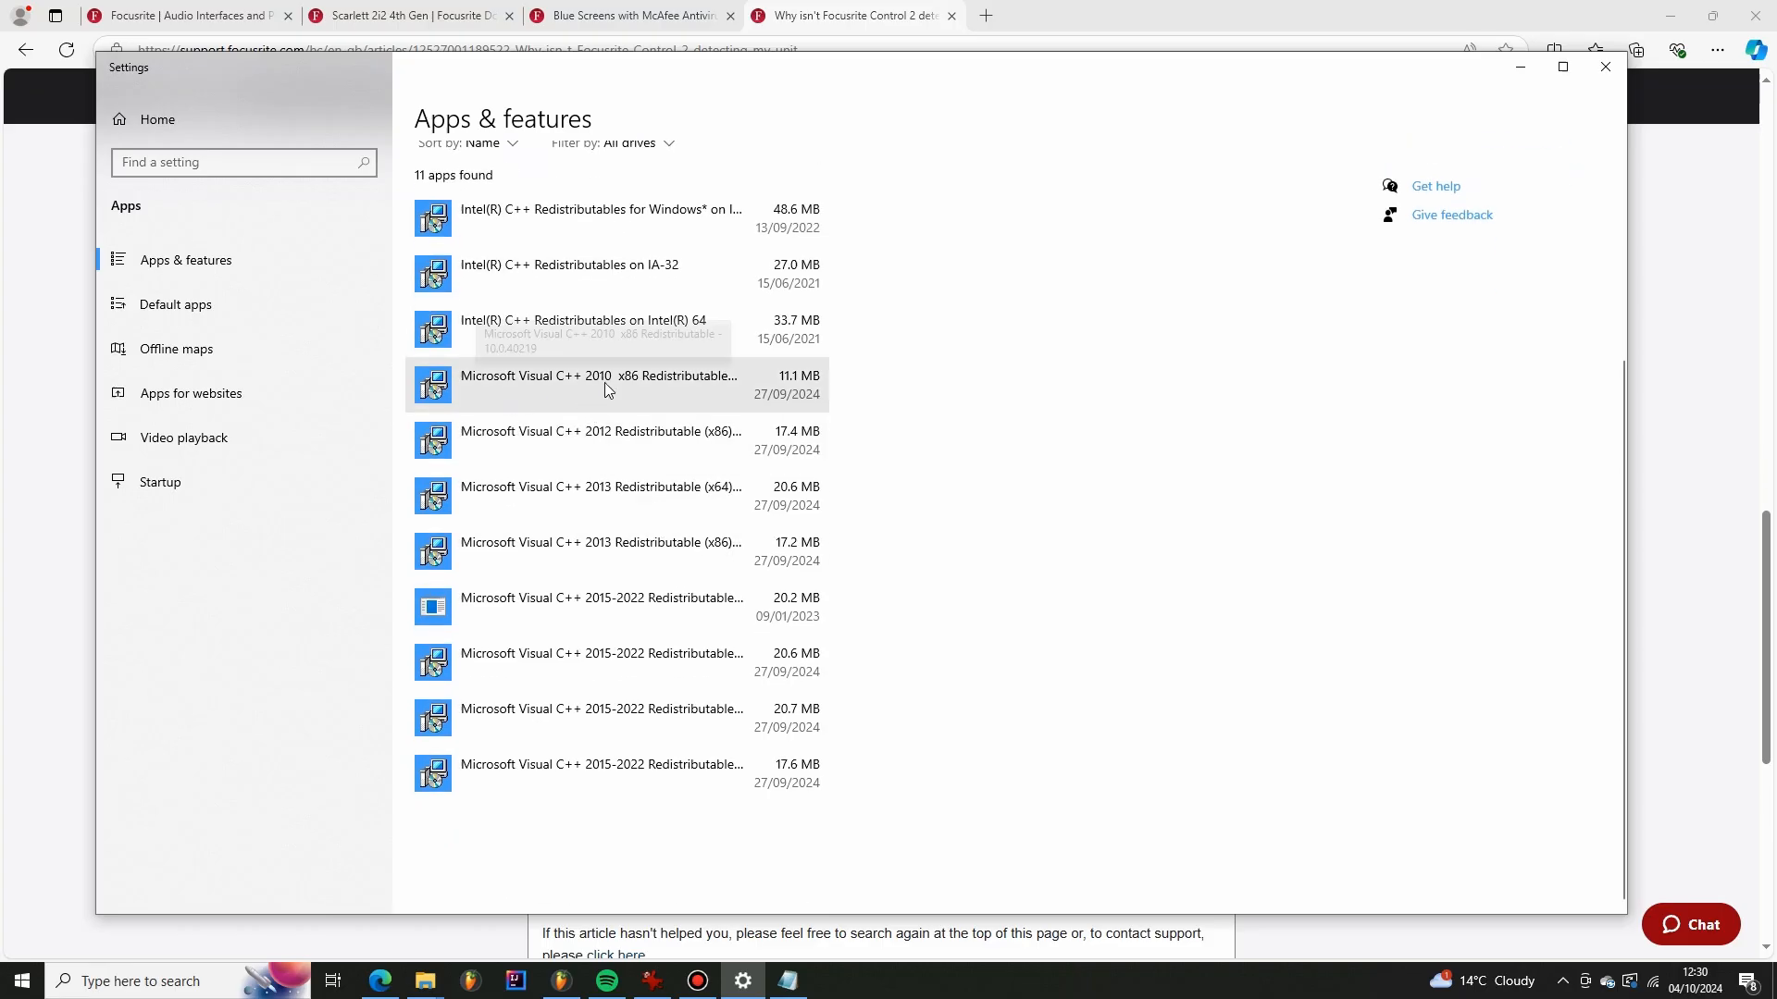
pyautogui.moveTo(608, 389)
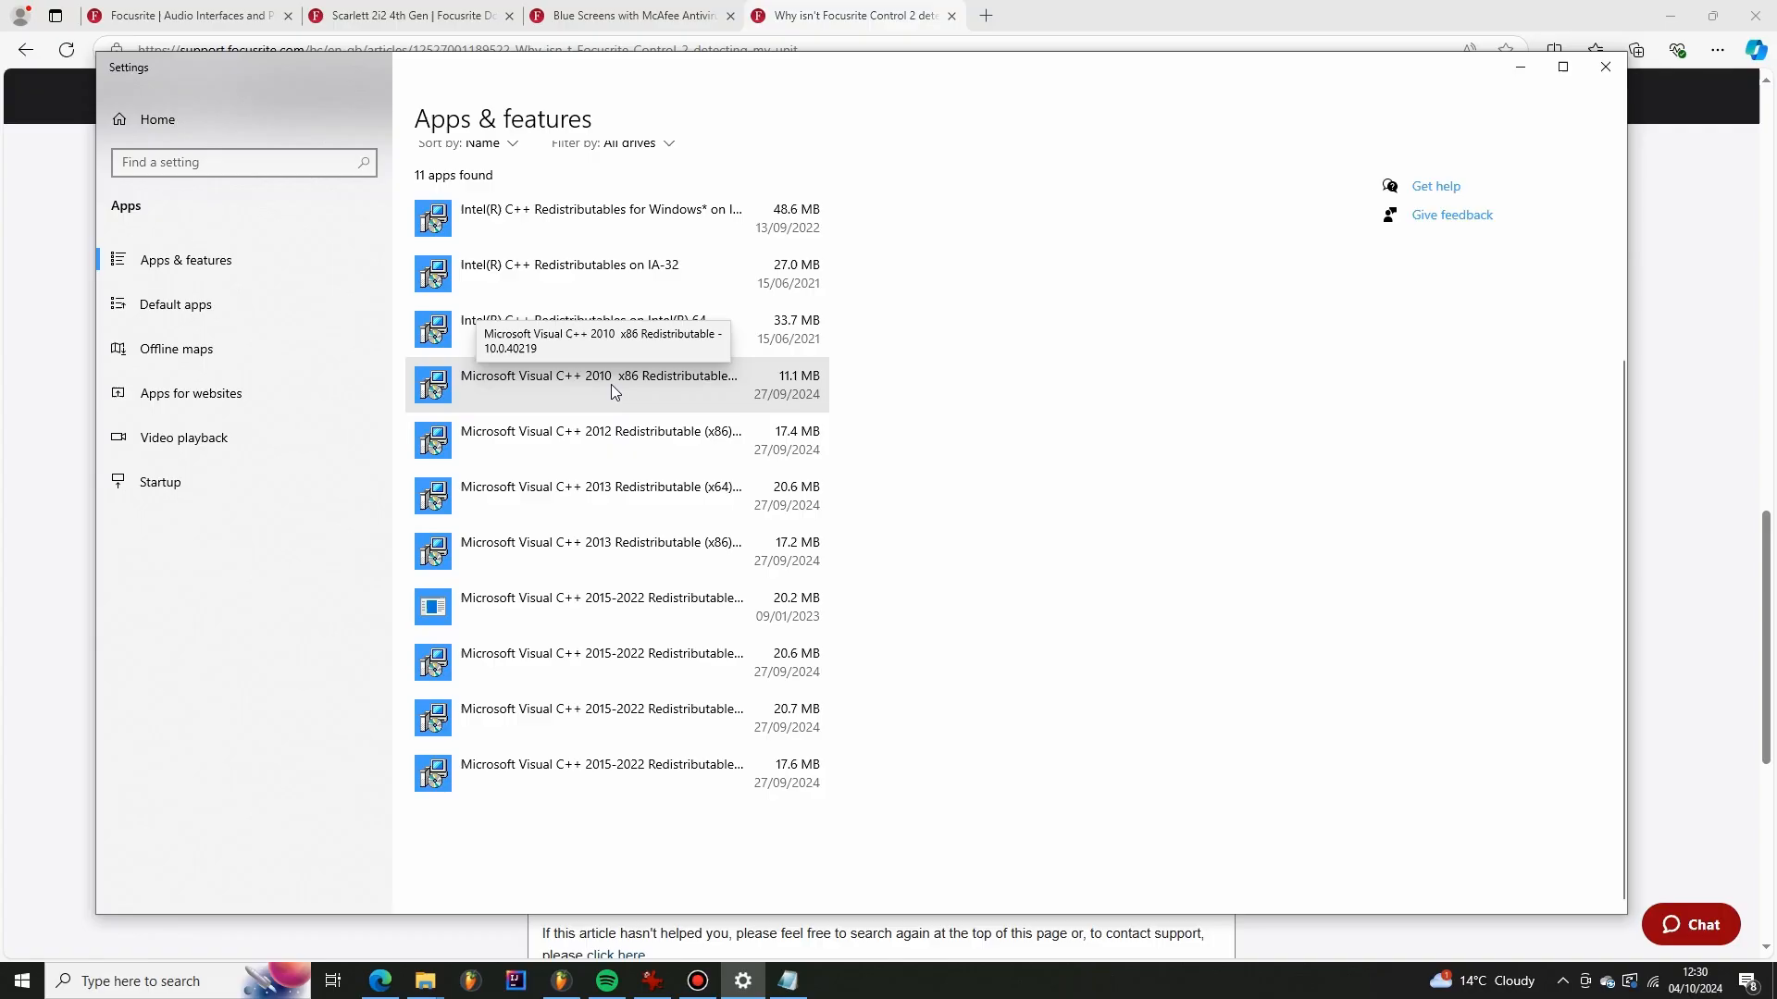
pyautogui.moveTo(661, 583)
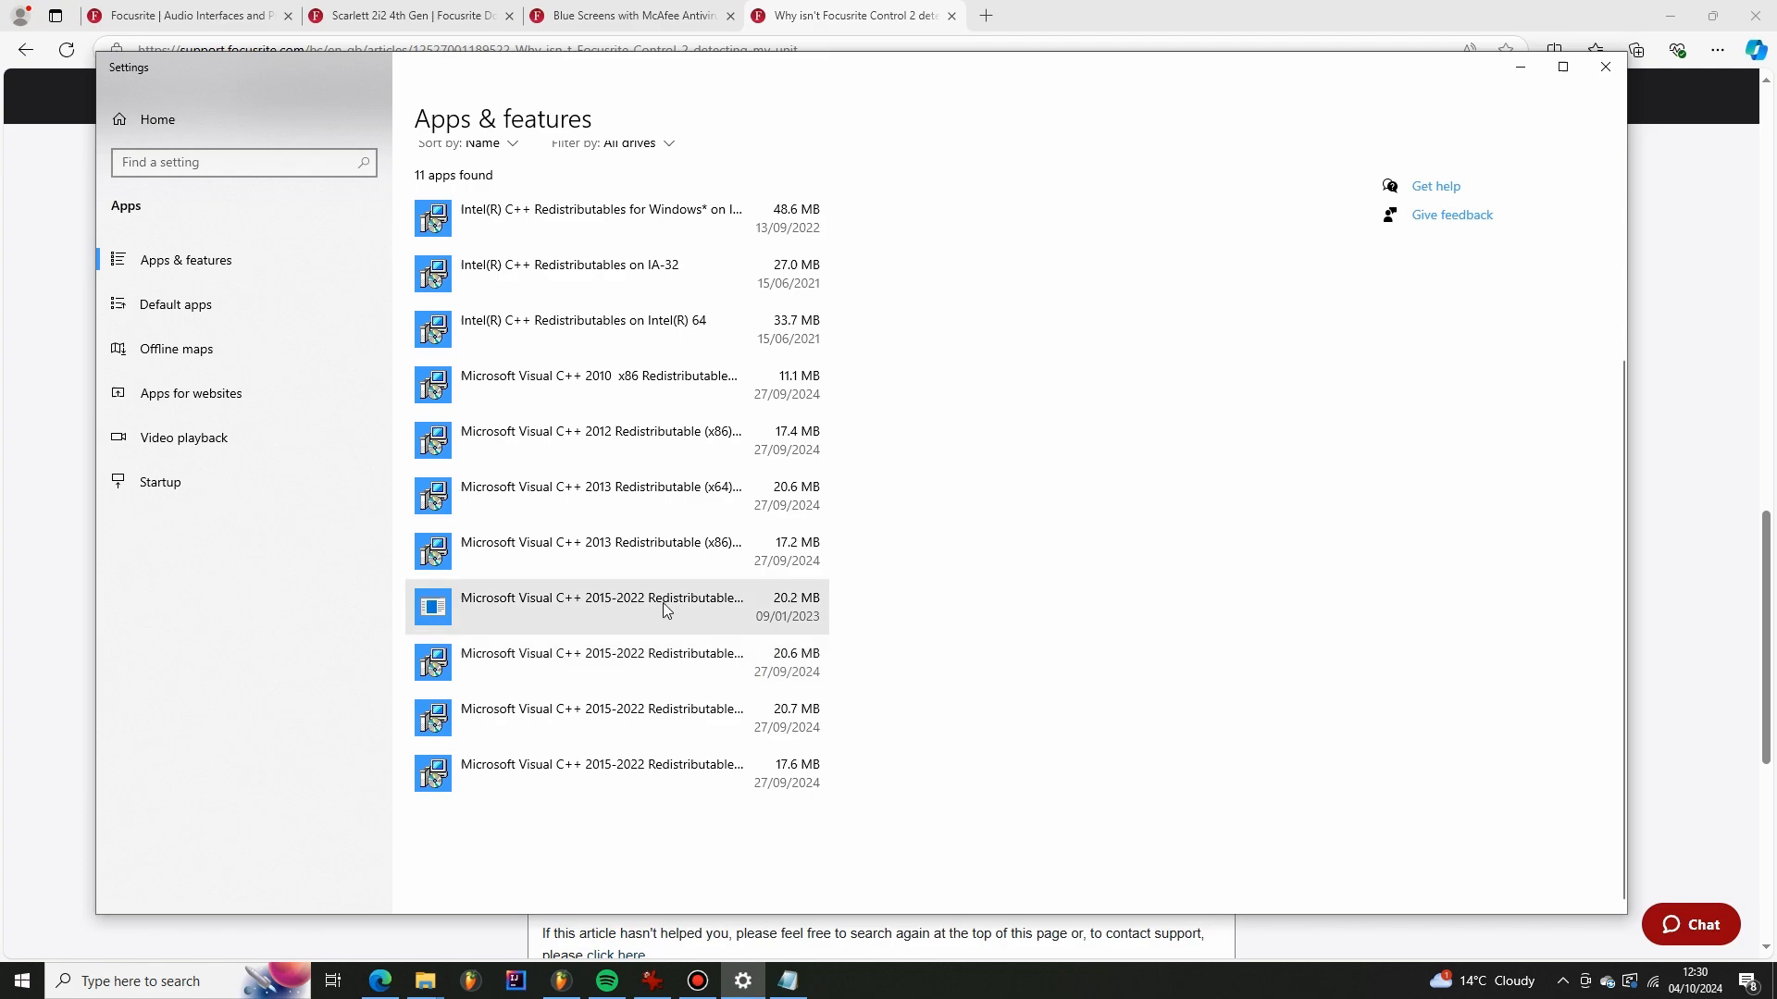
pyautogui.moveTo(710, 631)
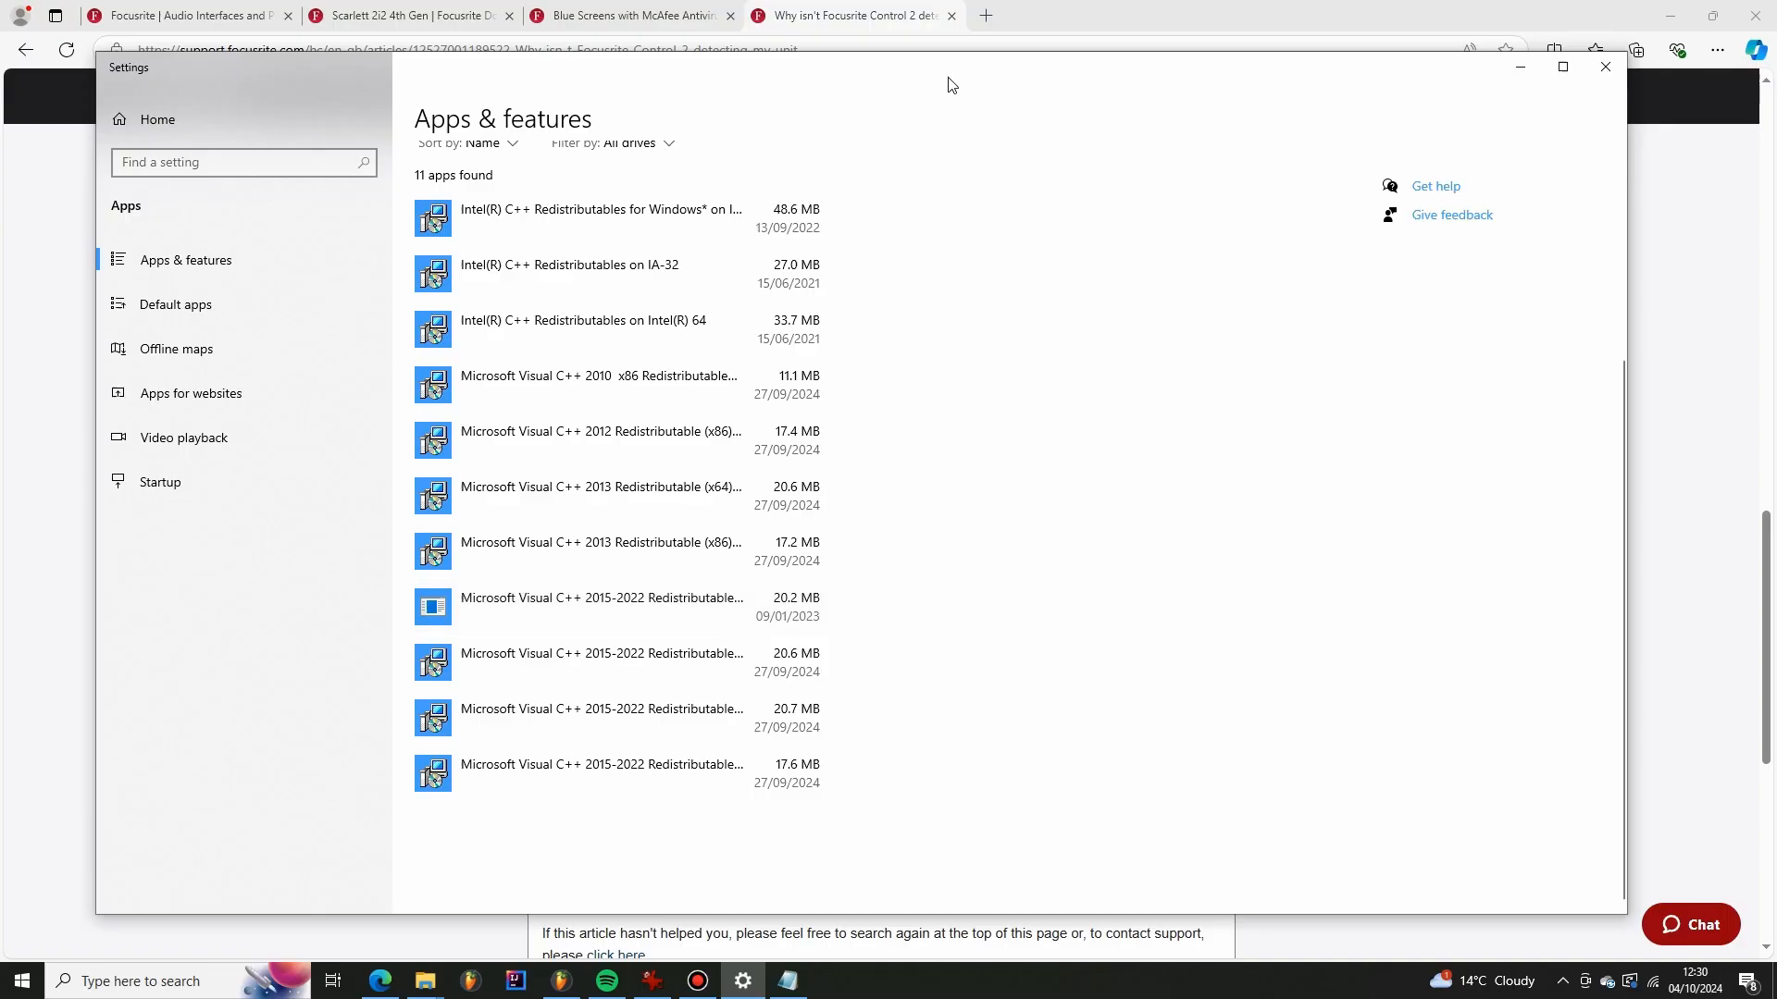
# Leave Settings after listing the Visual C++ Redistributables and bring up Device Manager
pyautogui.click(1605, 67)
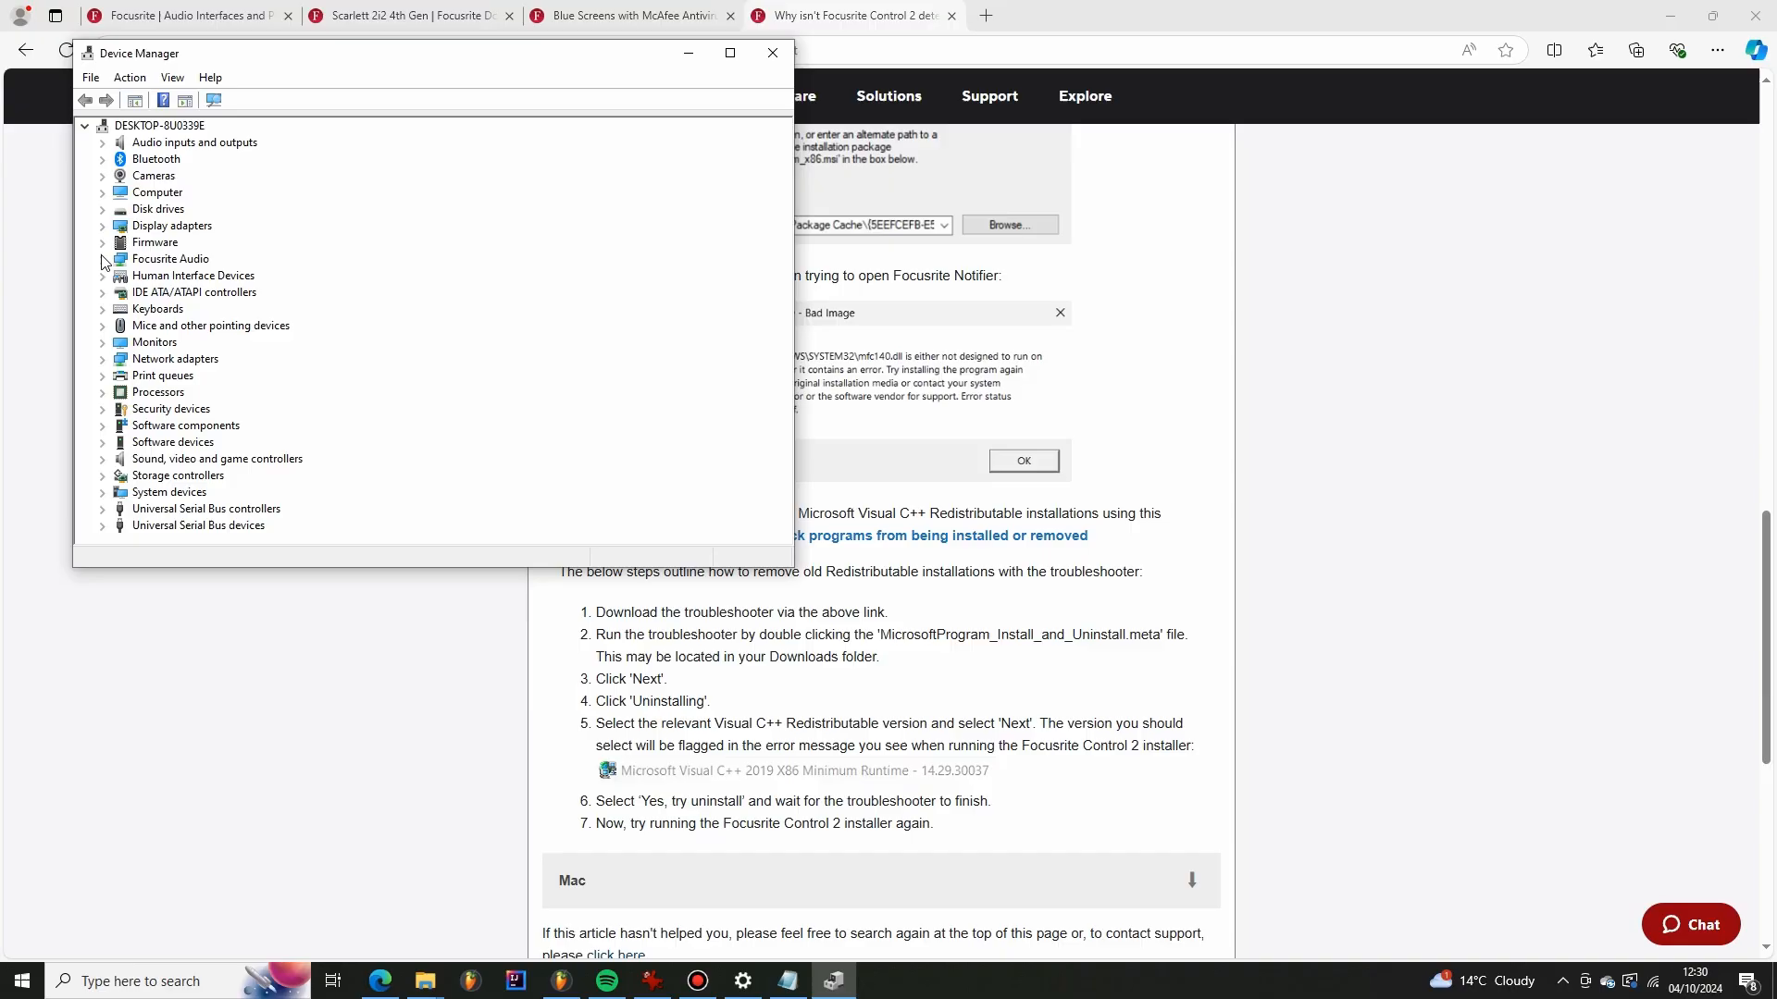
# Expand Focusrite Audio to show the Scarlett 2i2 4th Gen, then return to the support article
pyautogui.click(101, 259)
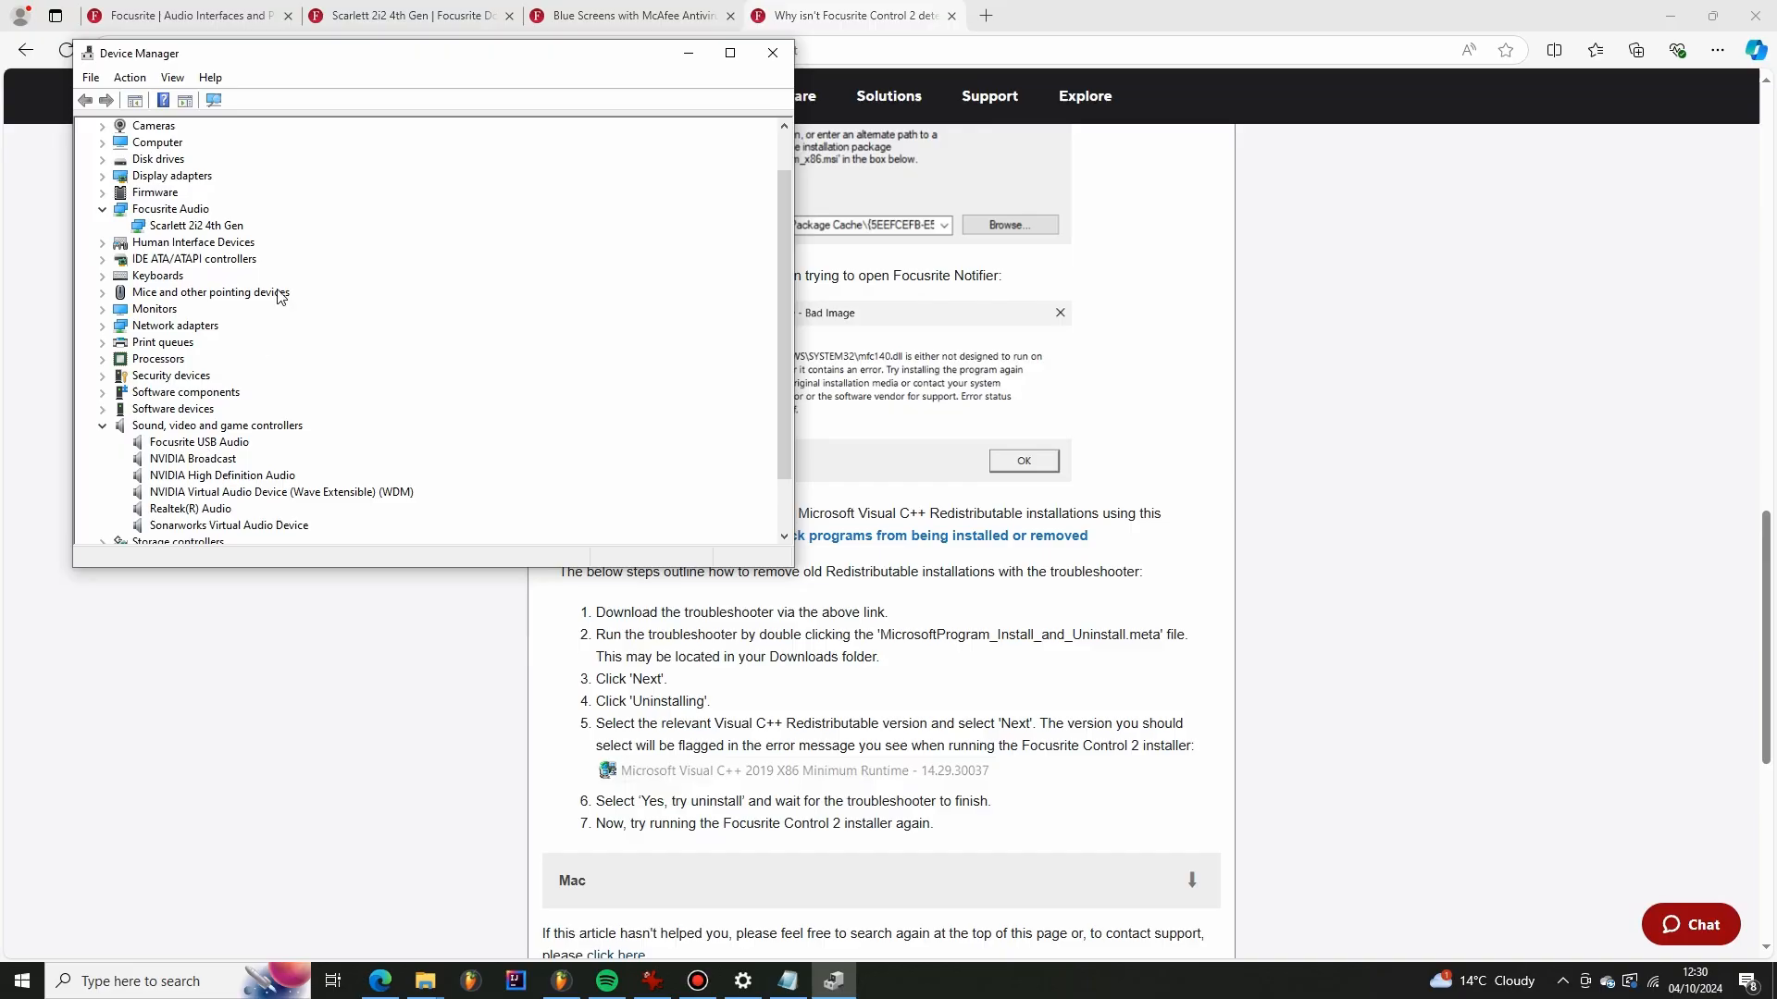
pyautogui.moveTo(997, 629)
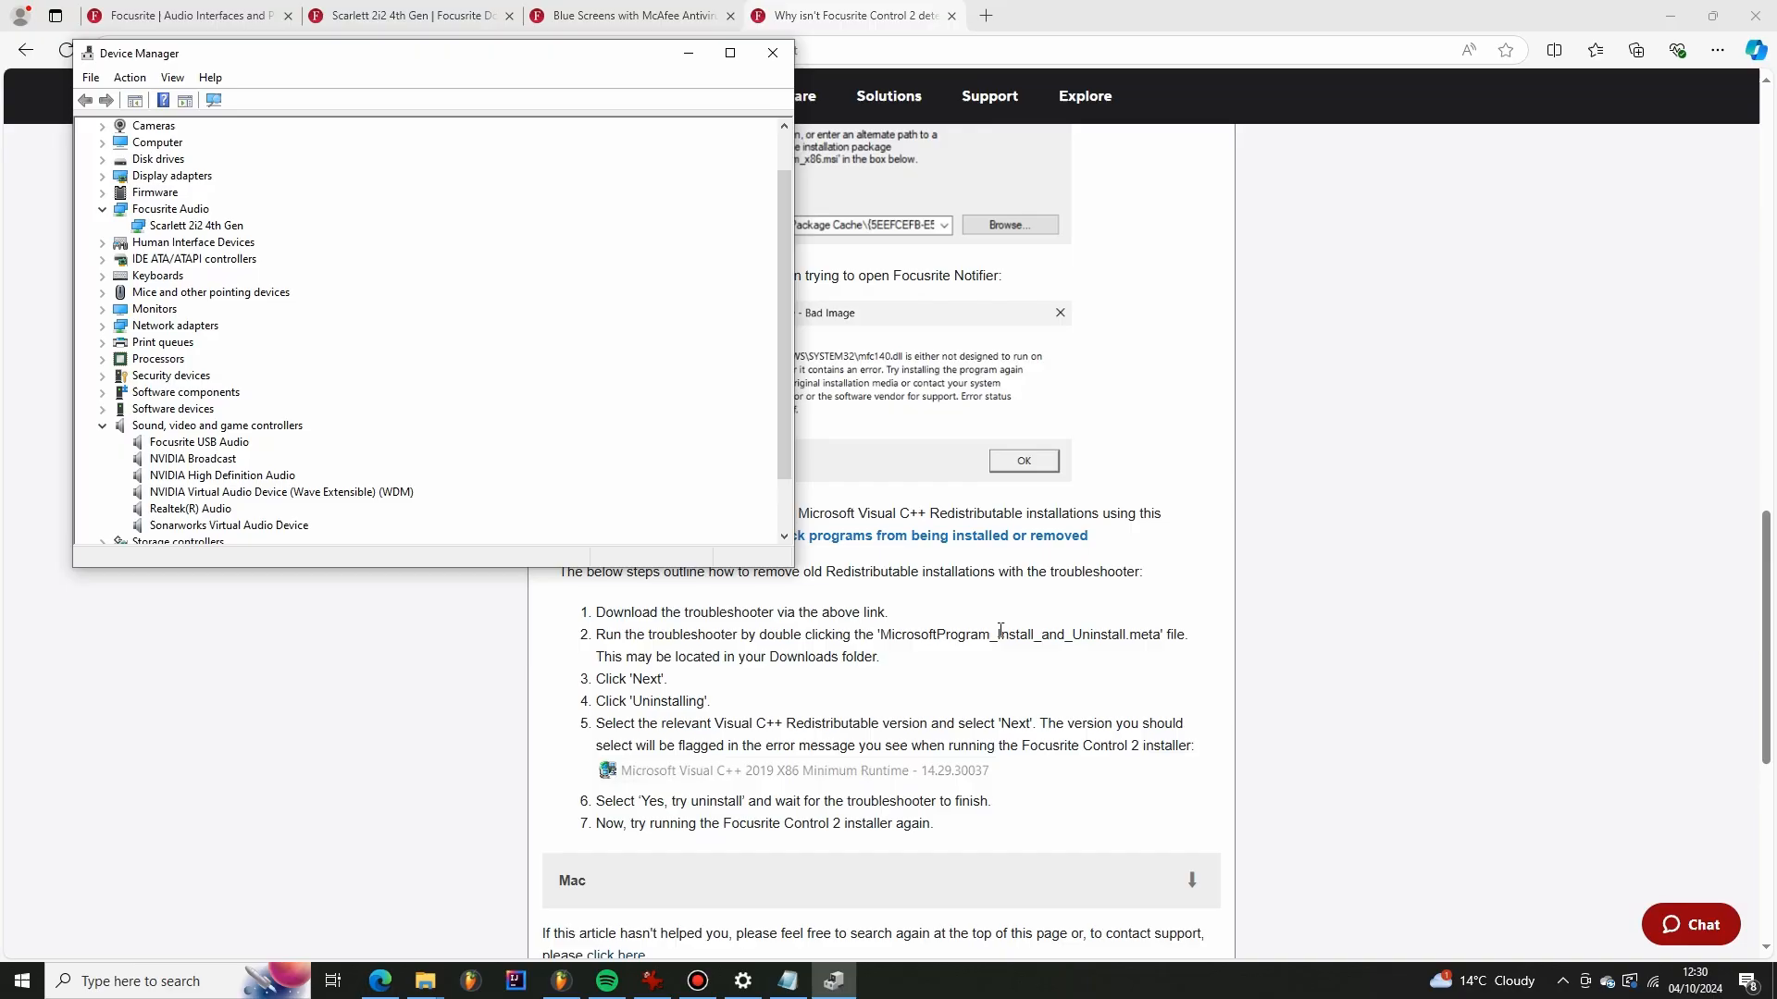
pyautogui.moveTo(966, 649)
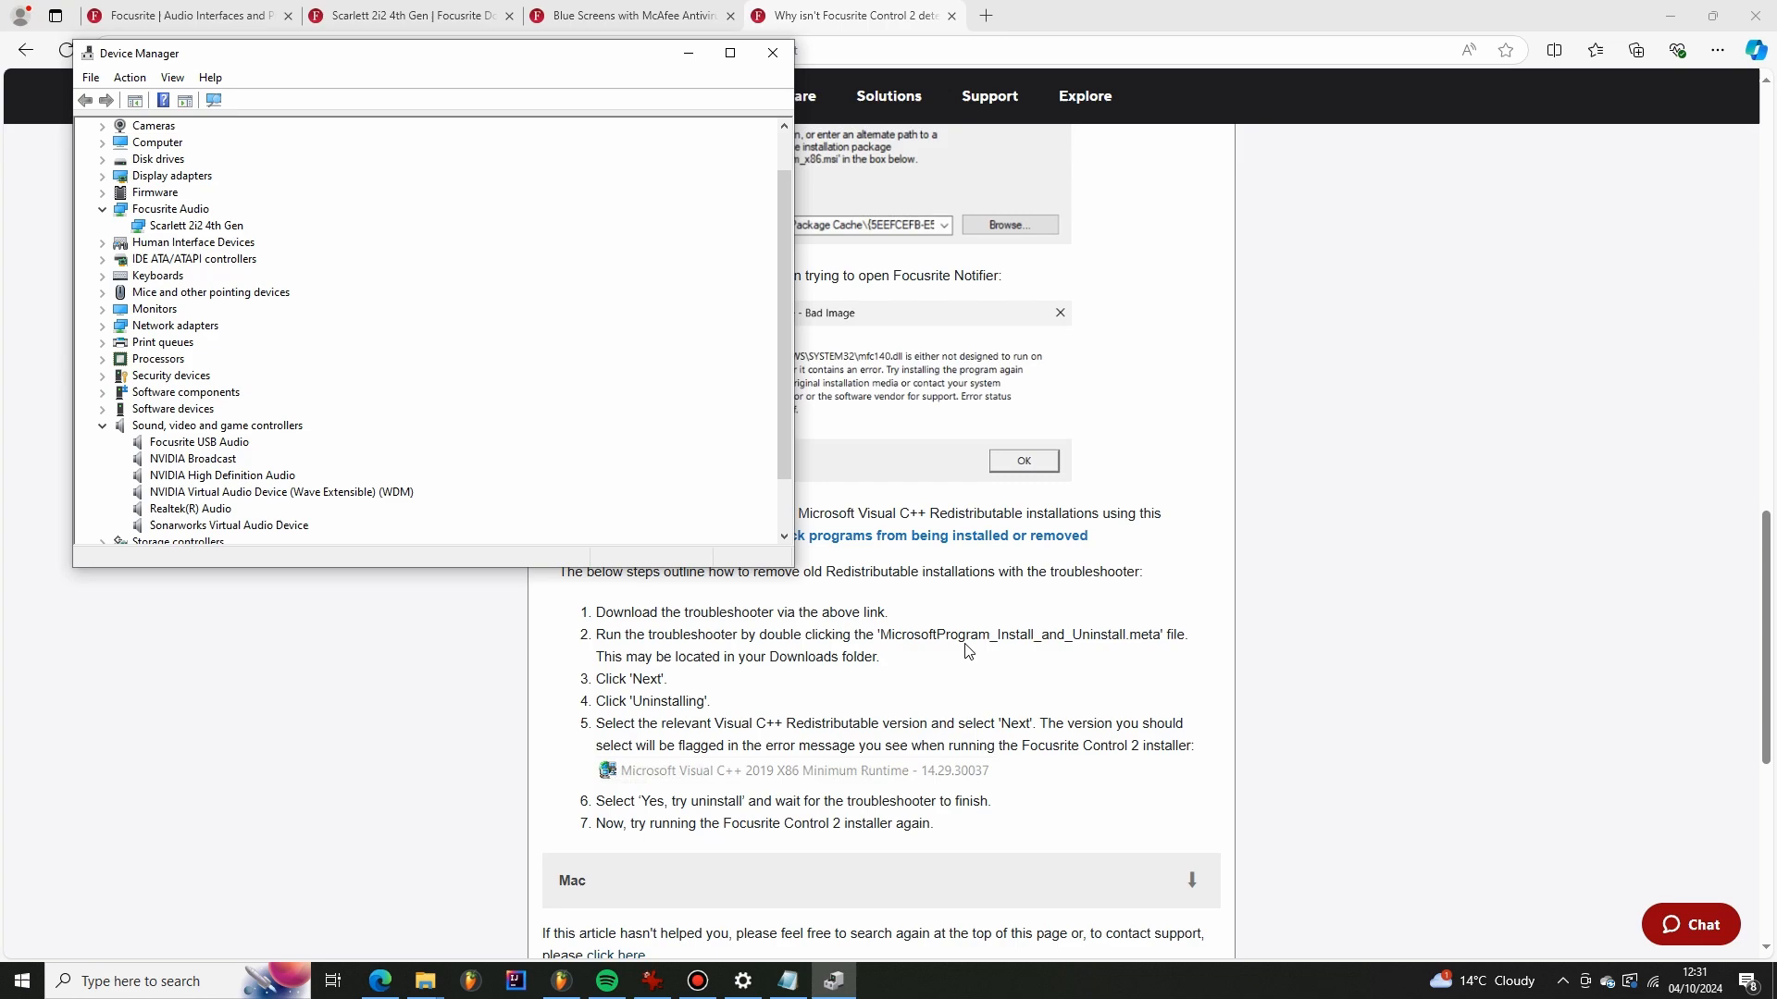
pyautogui.click(772, 51)
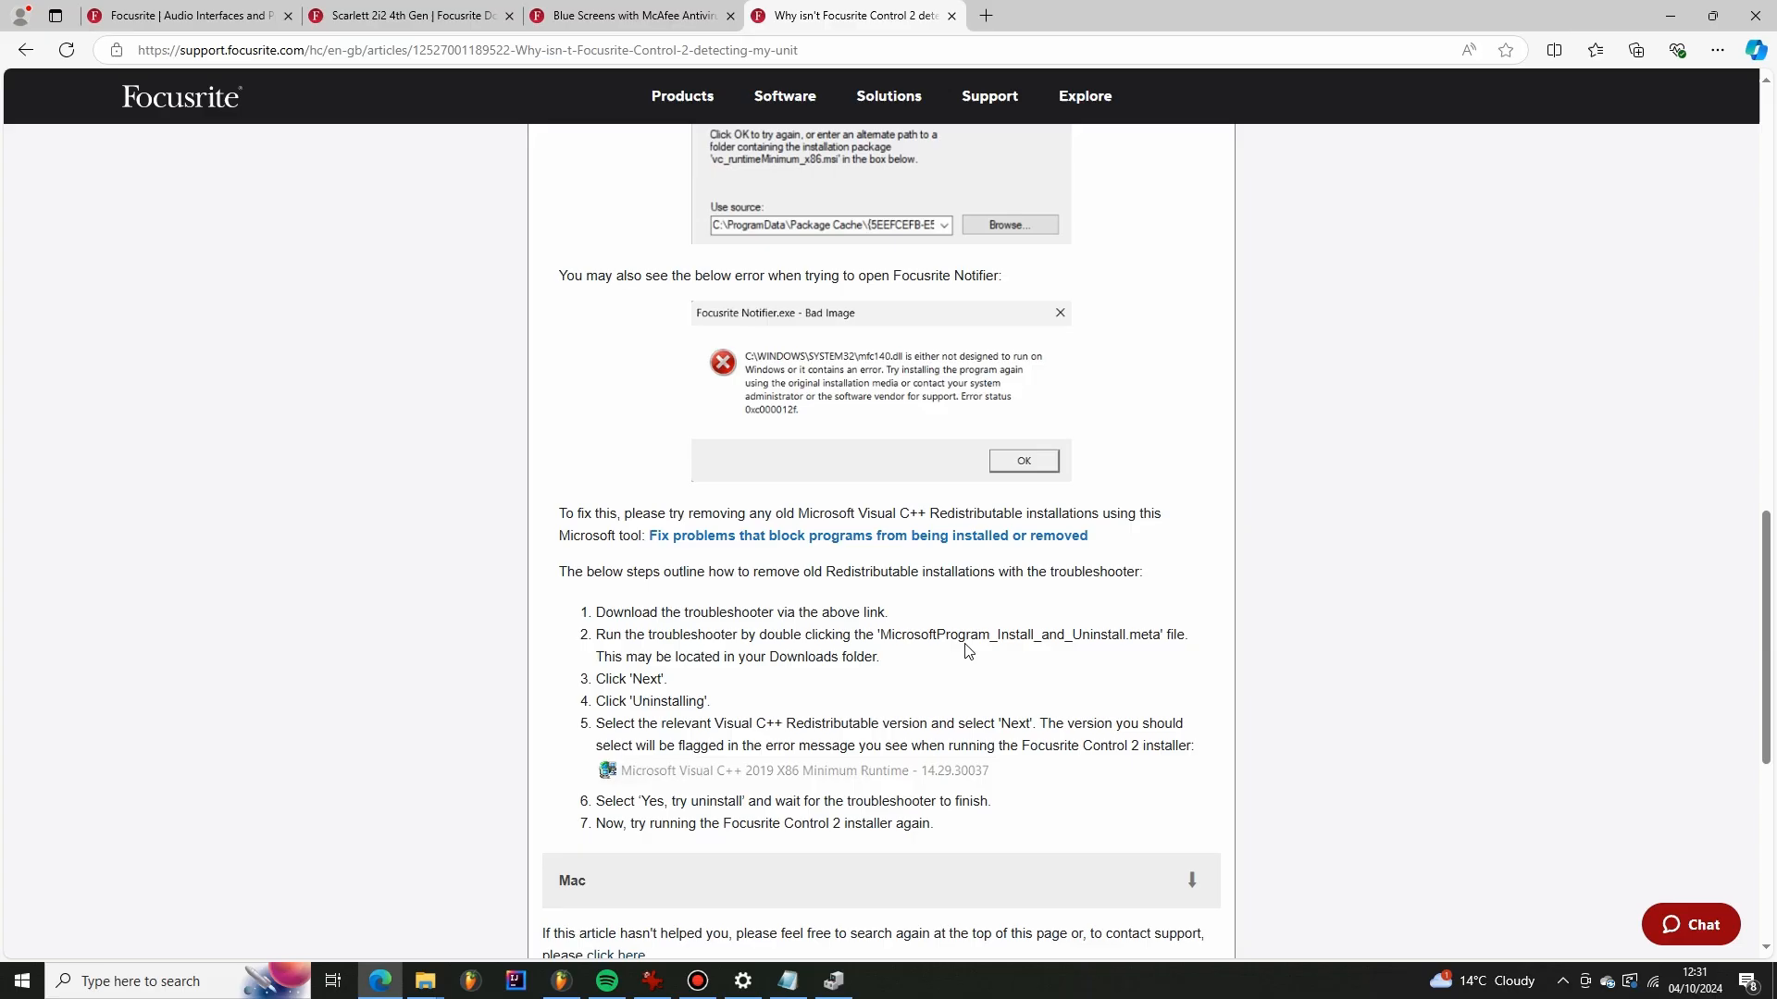